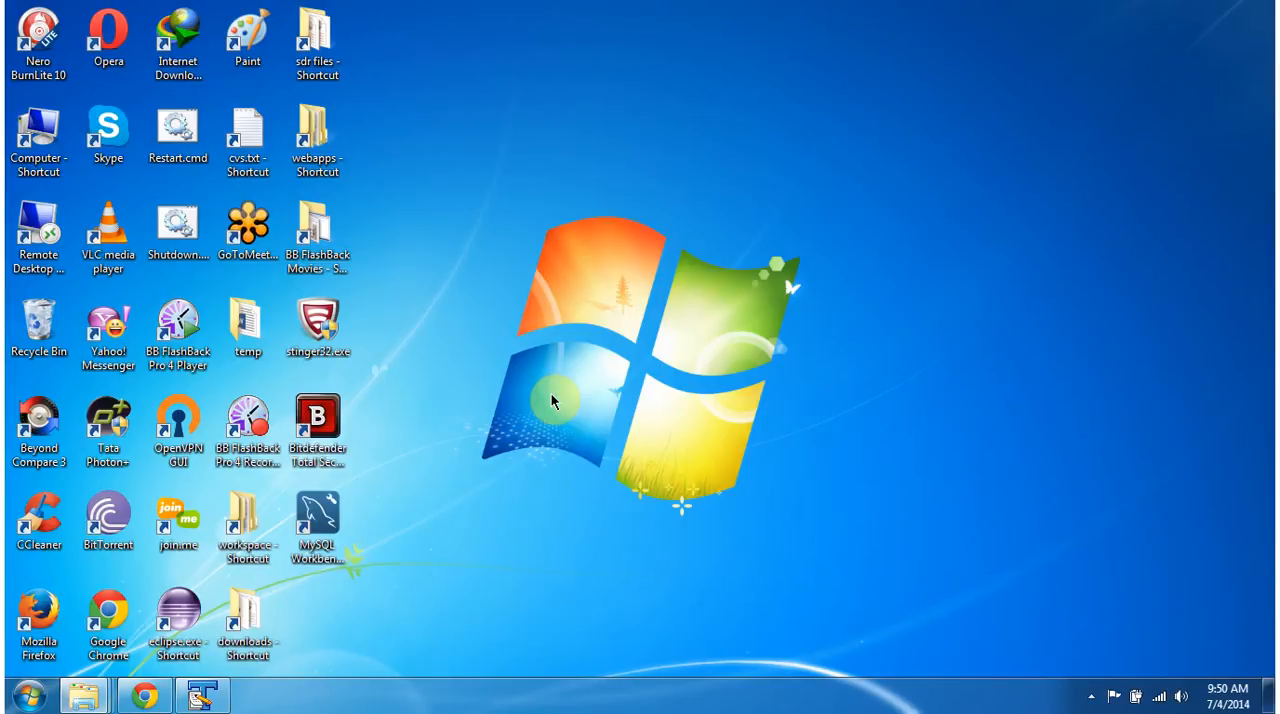
mouse_move(393, 545)
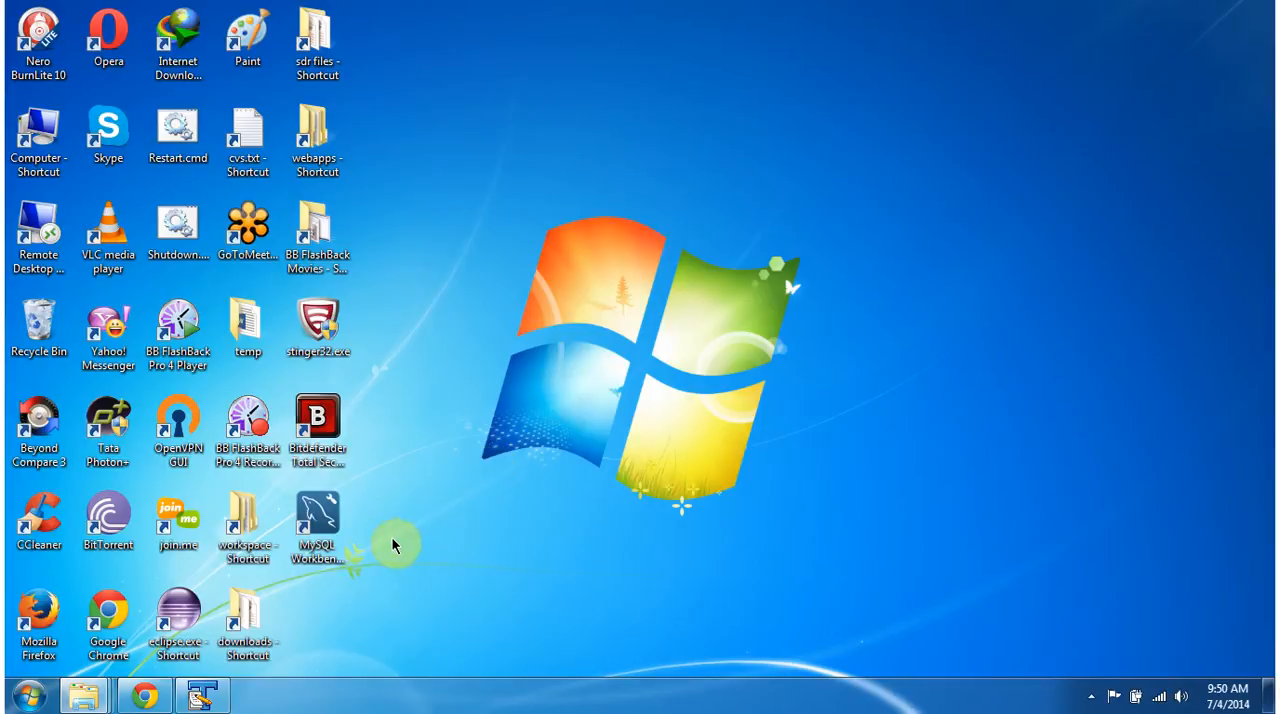
Launch MySQL Workbench from its shortcut and show the Database menu on the home screen
click(318, 525)
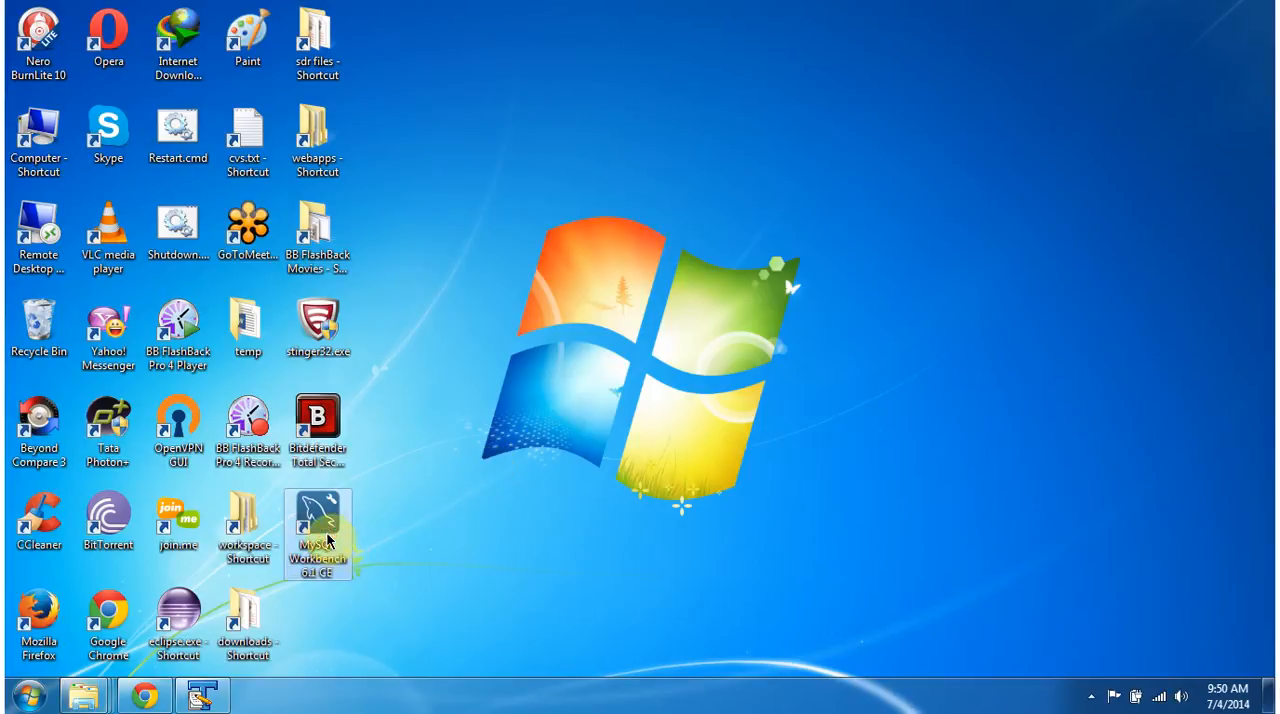
double_click(317, 525)
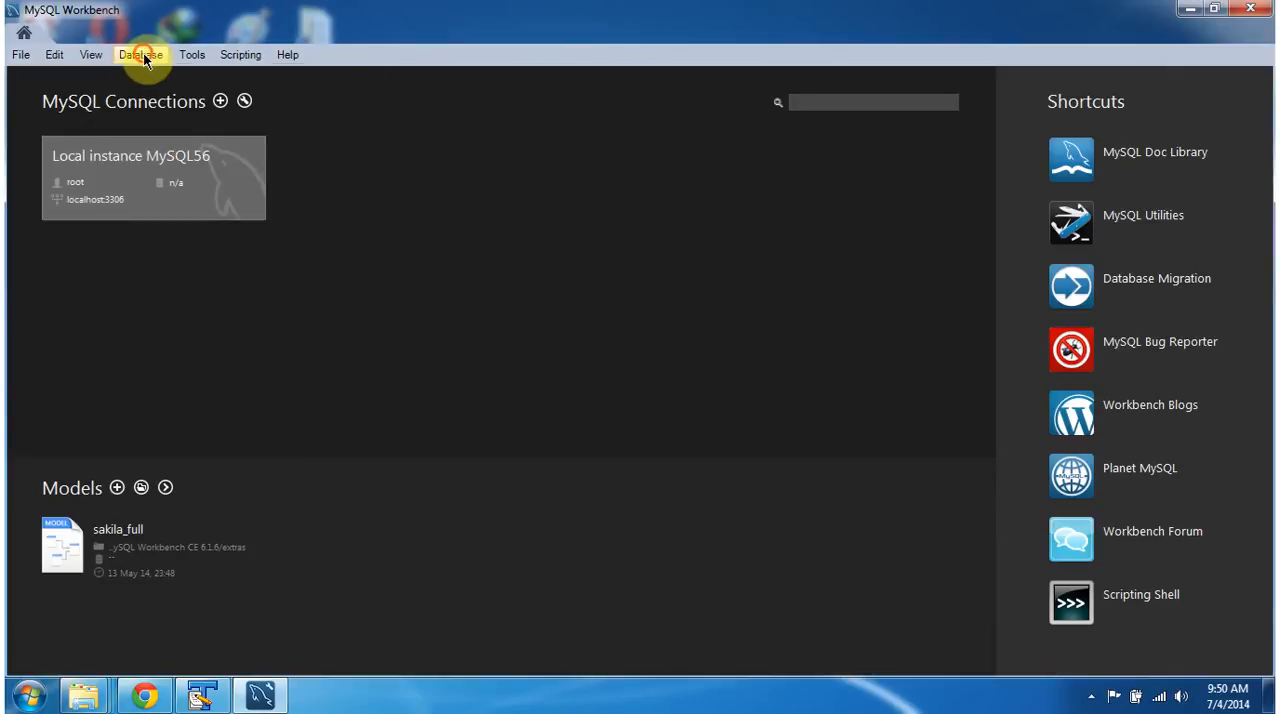
click(140, 54)
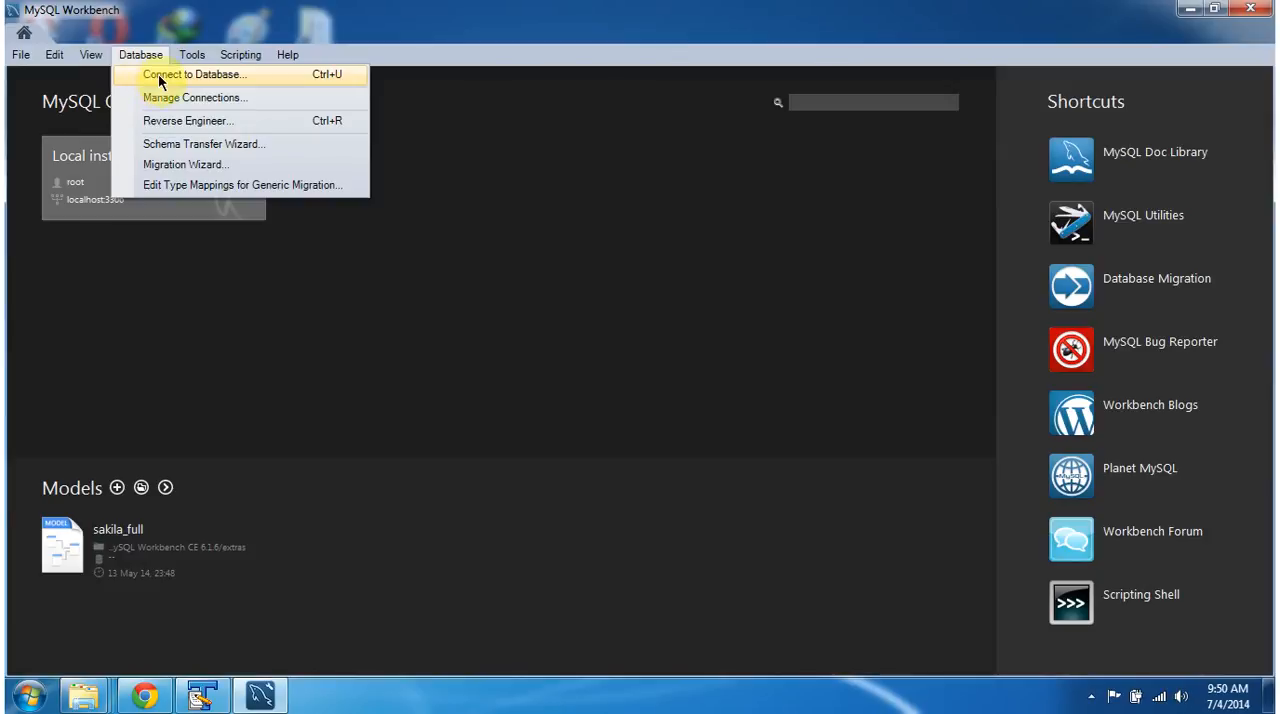
Connect to localhost:3306 as root, storing the root password in the vault
click(193, 74)
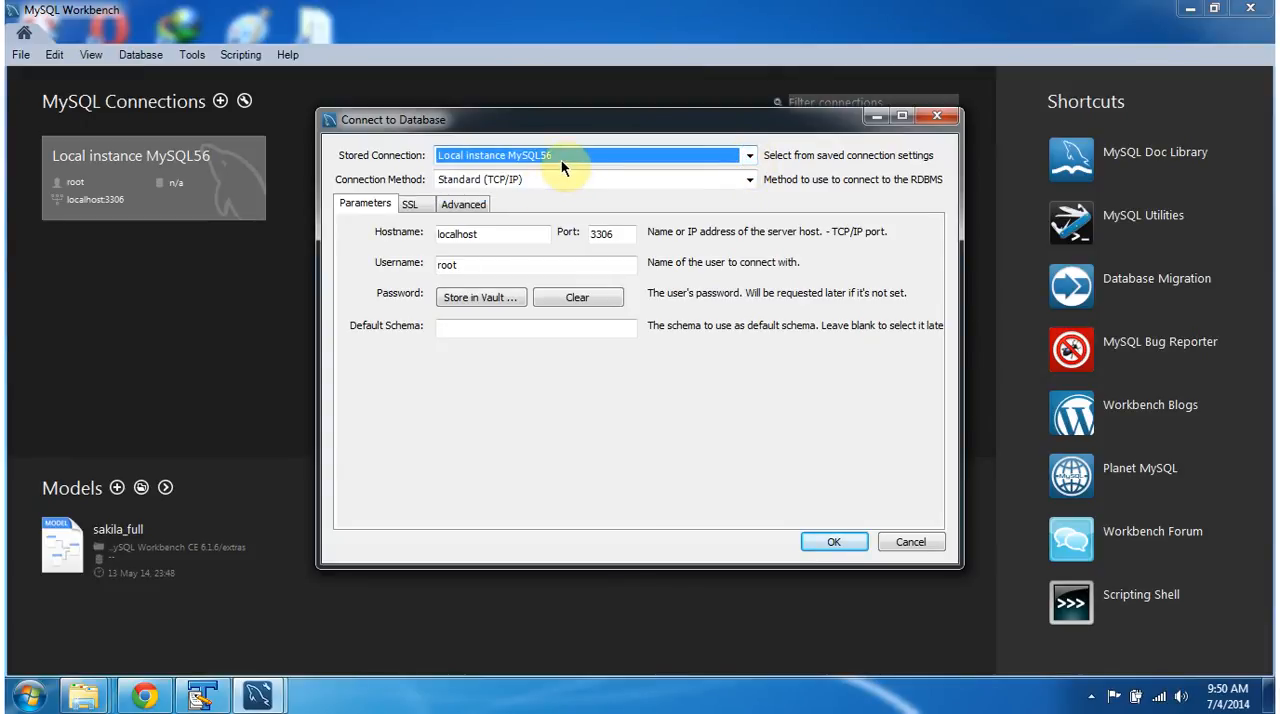
mouse_move(519, 192)
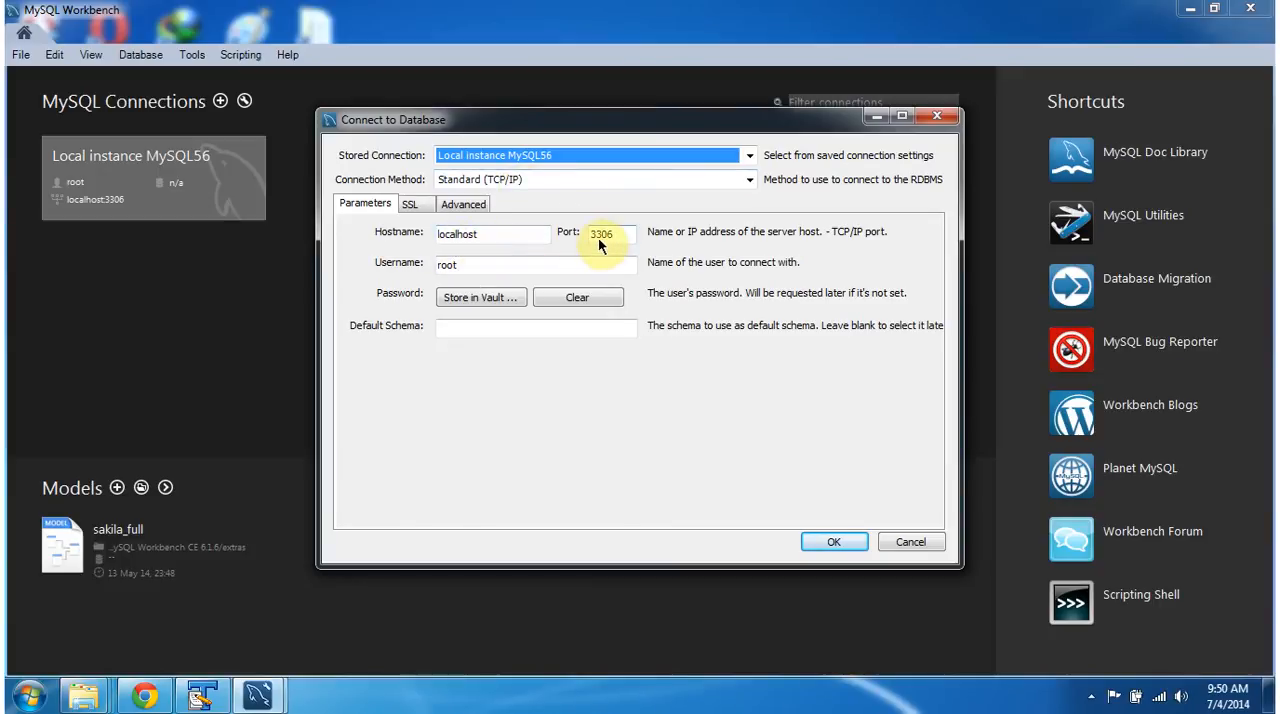
mouse_move(475, 267)
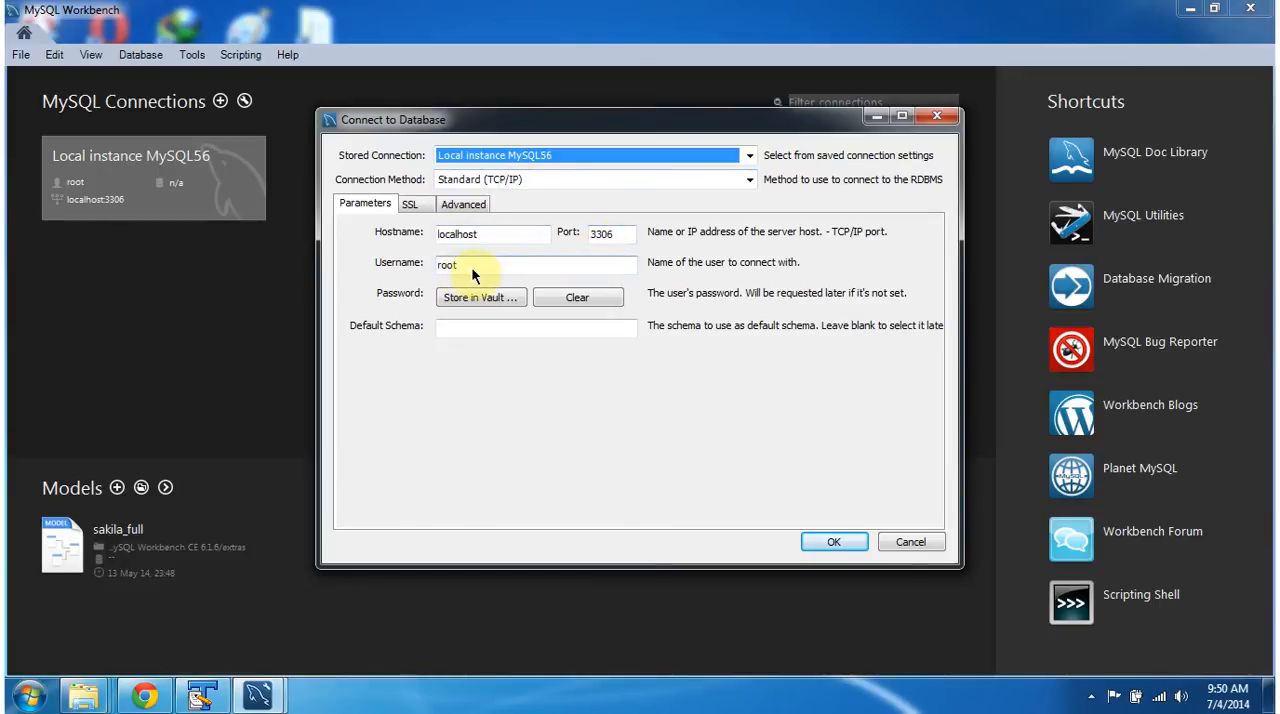
click(480, 297)
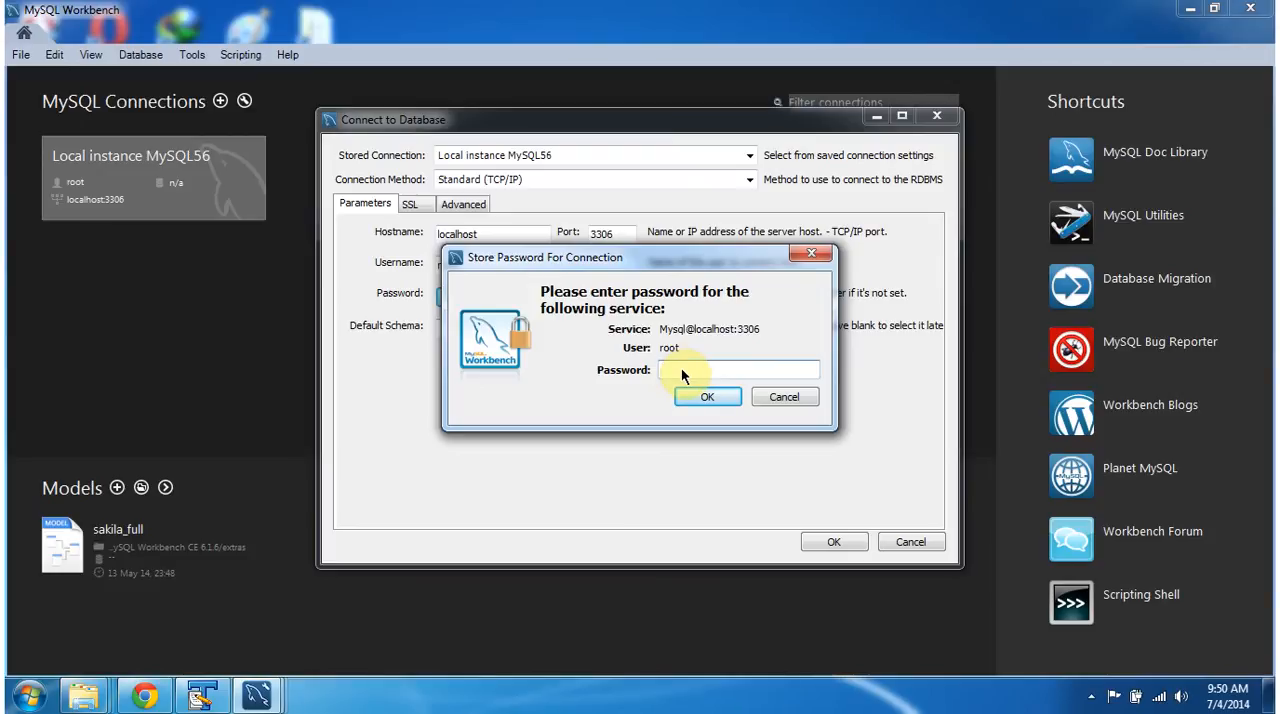
text(***)
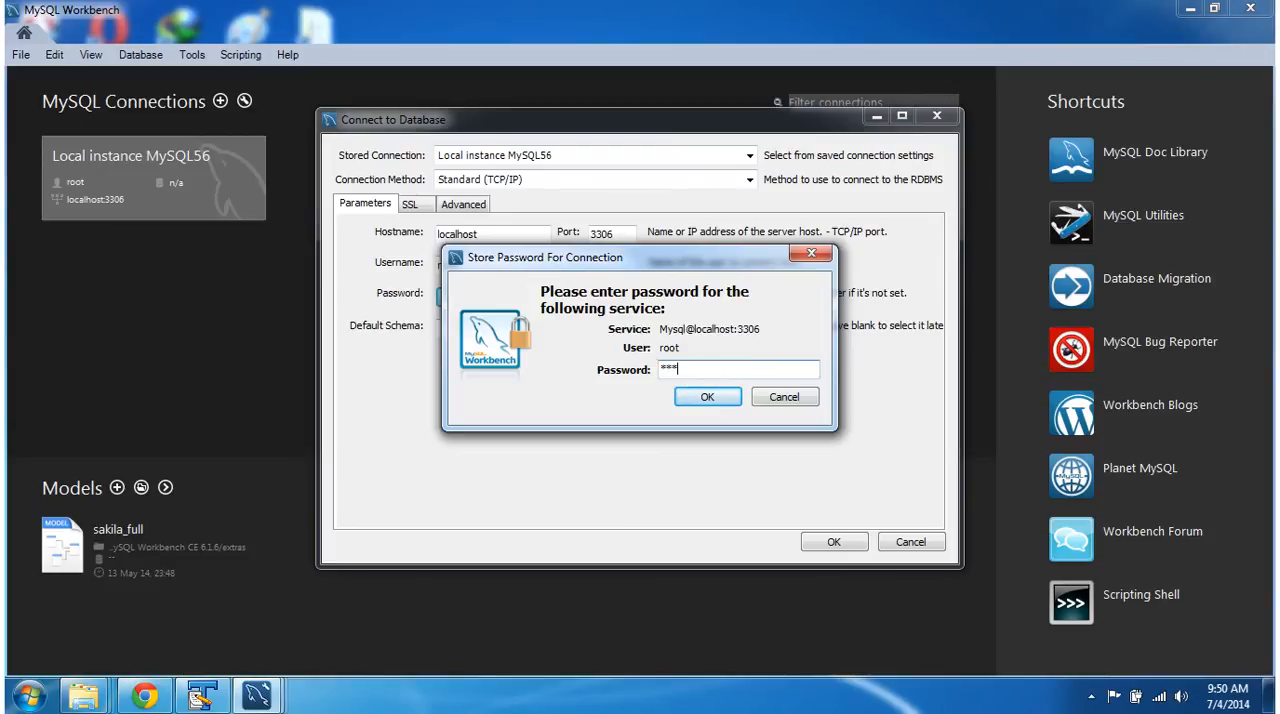
click(707, 396)
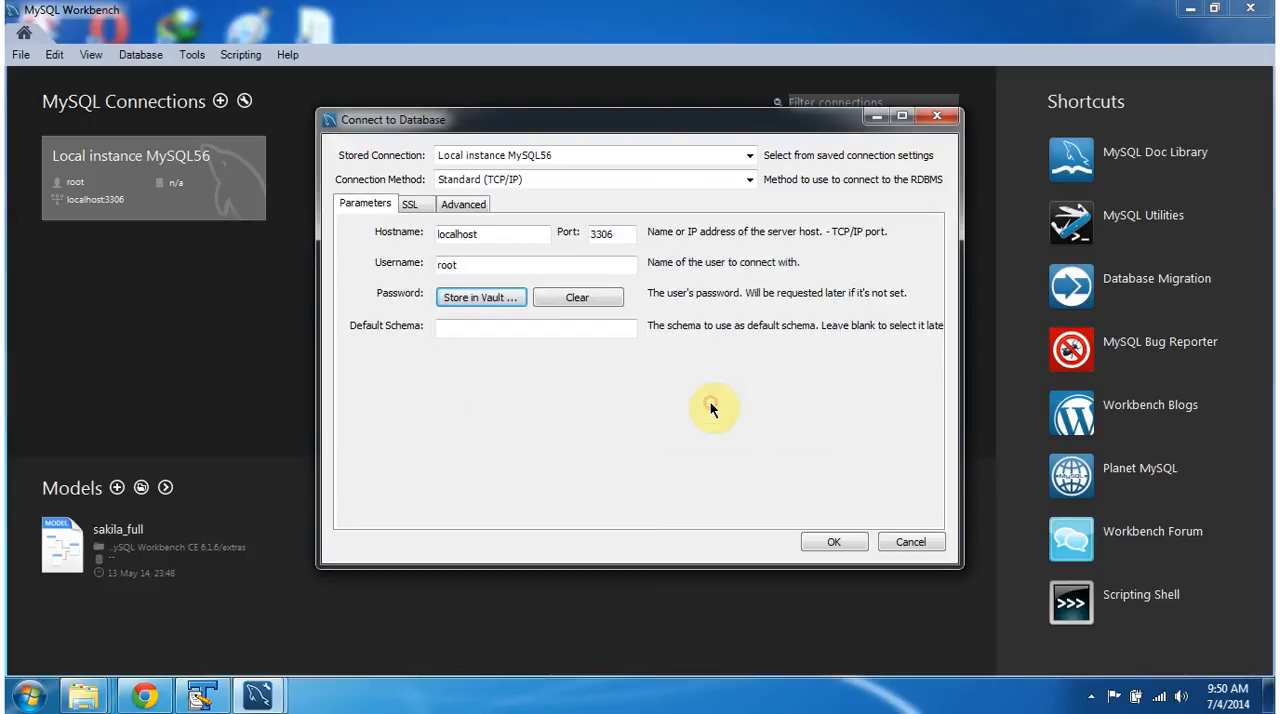
mouse_move(833, 541)
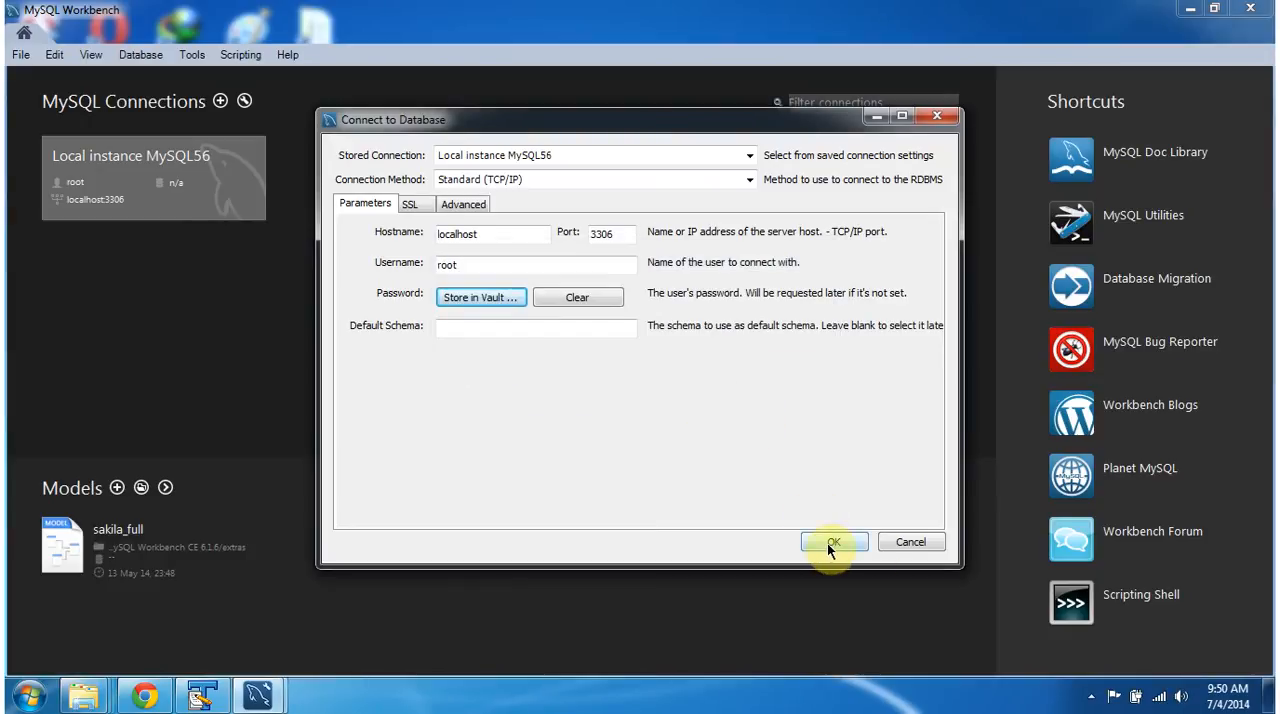
click(833, 541)
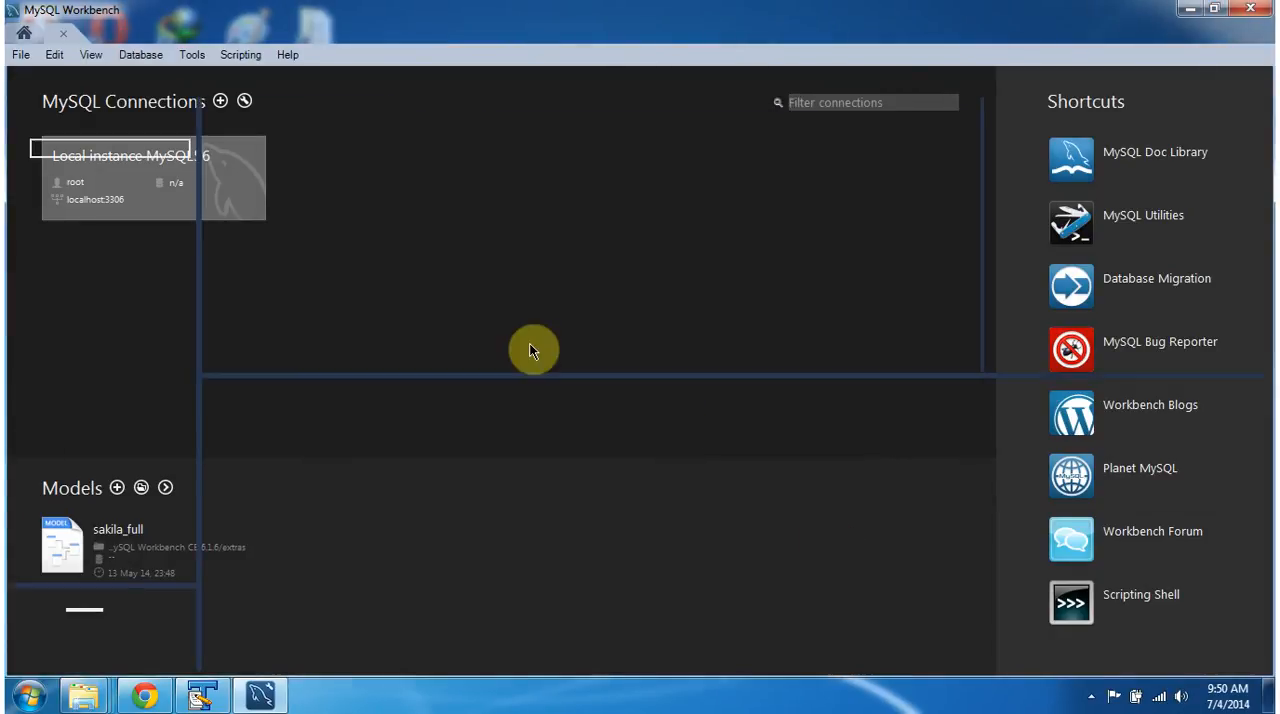
Expand the world schema and view the columns of city and countrylanguage tables
double_click(120, 155)
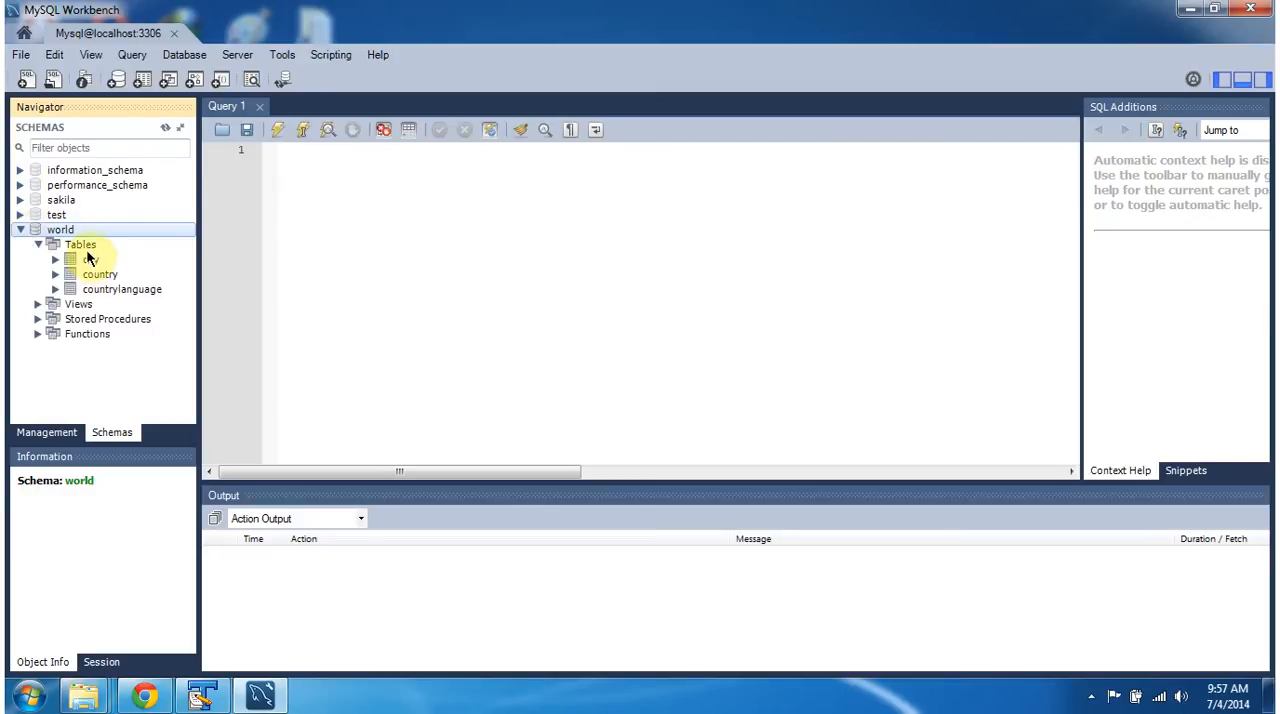
click(91, 259)
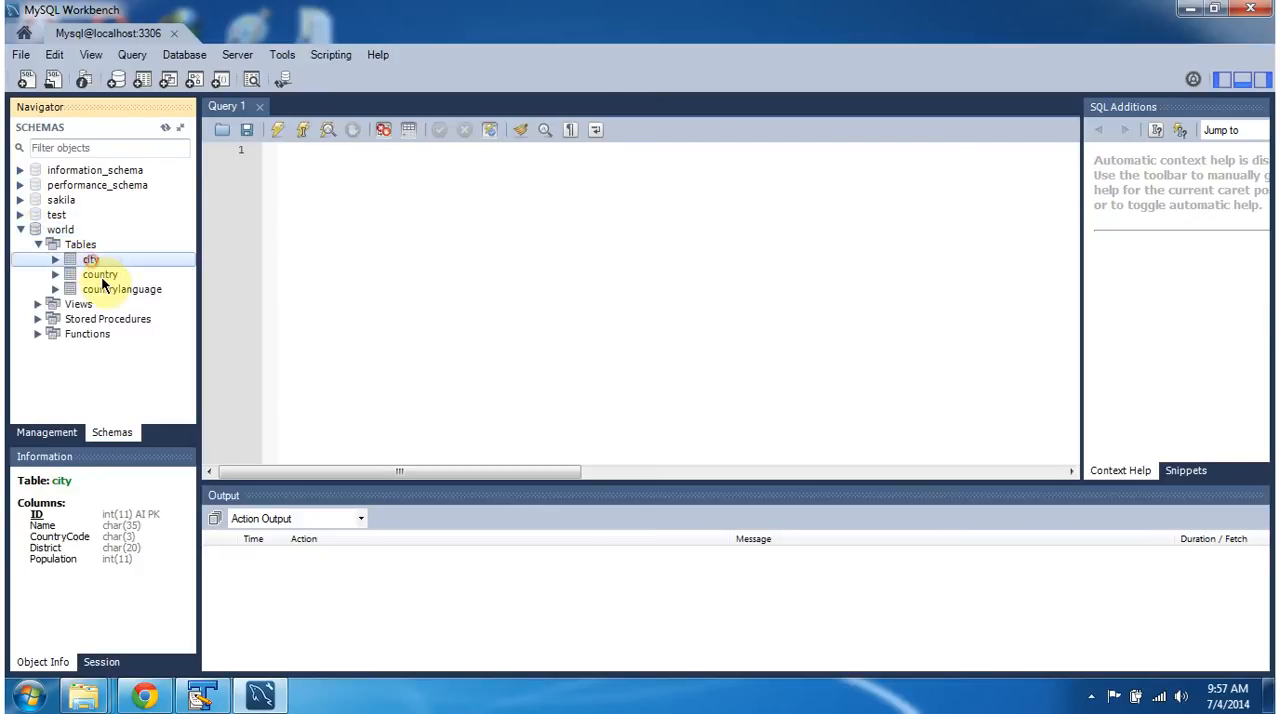
click(122, 289)
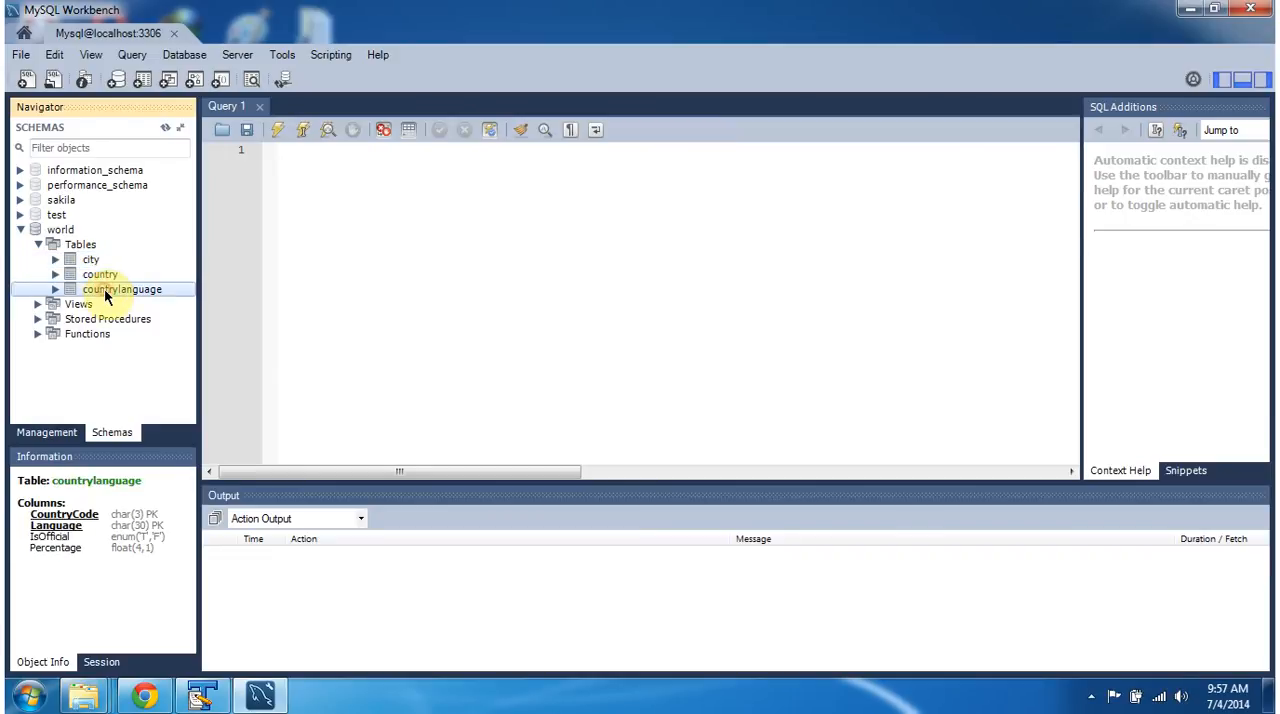
mouse_move(93, 259)
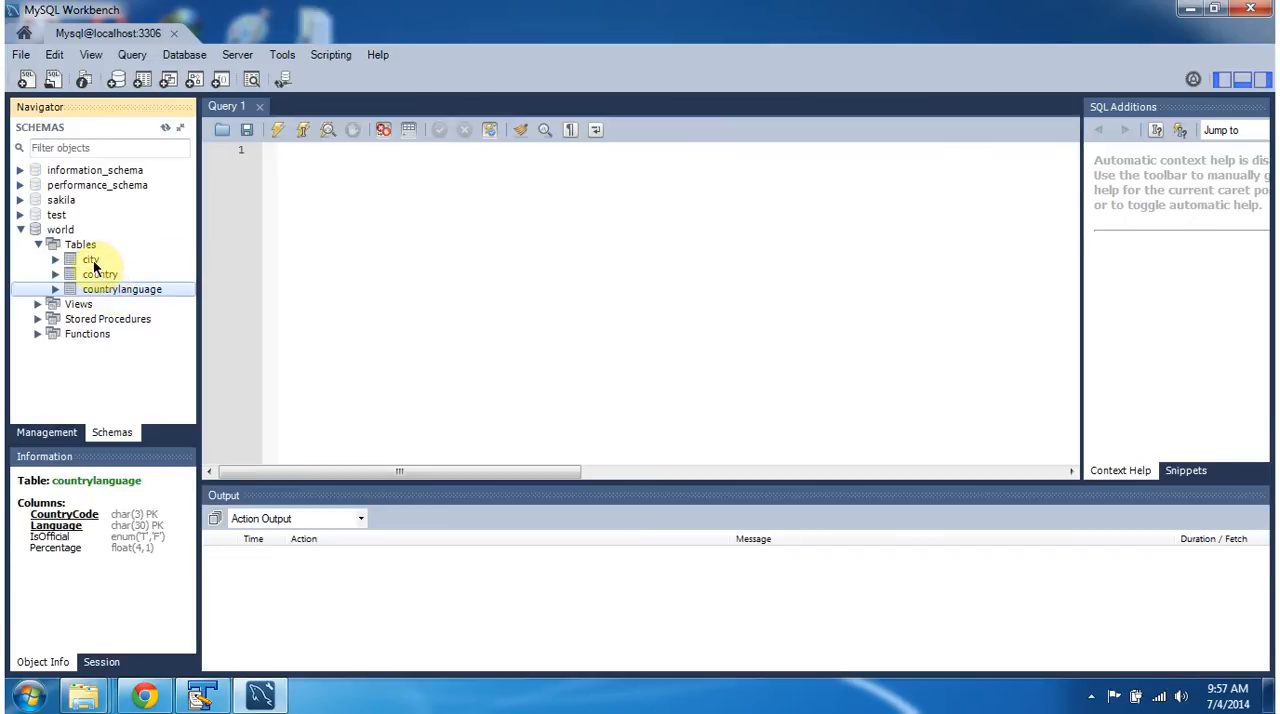
click(91, 259)
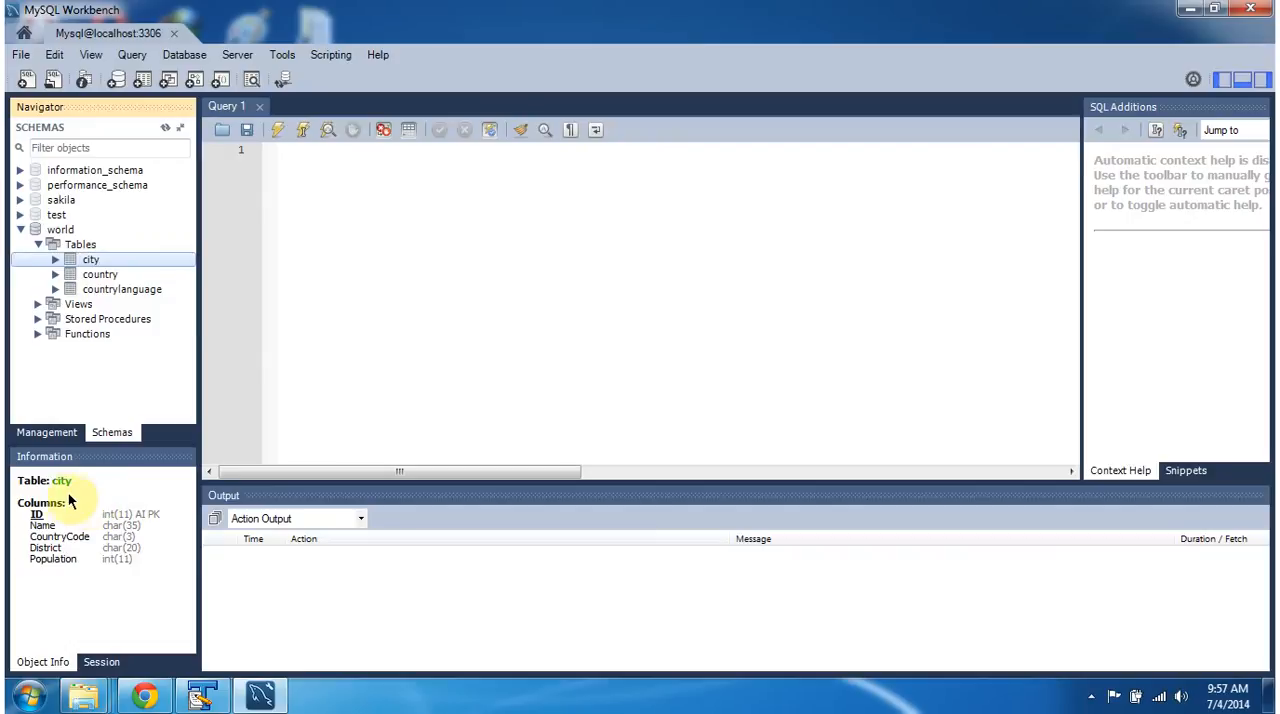
mouse_move(168, 519)
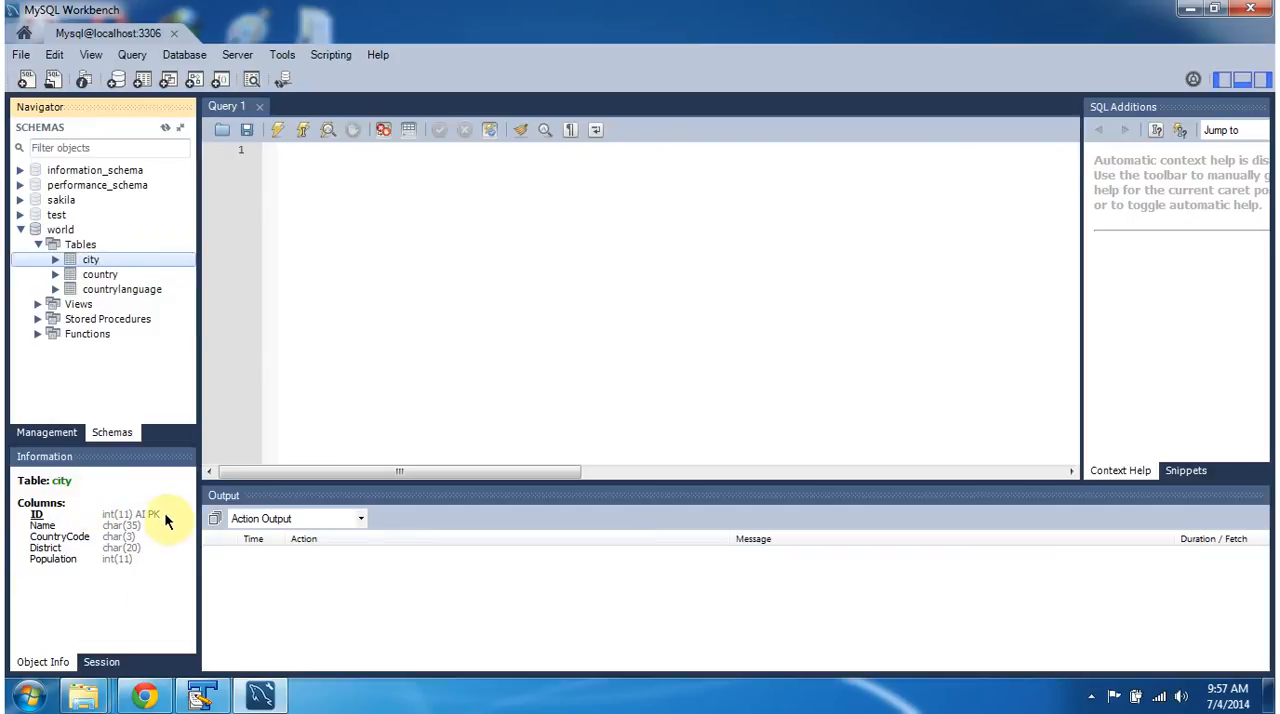
mouse_move(295, 302)
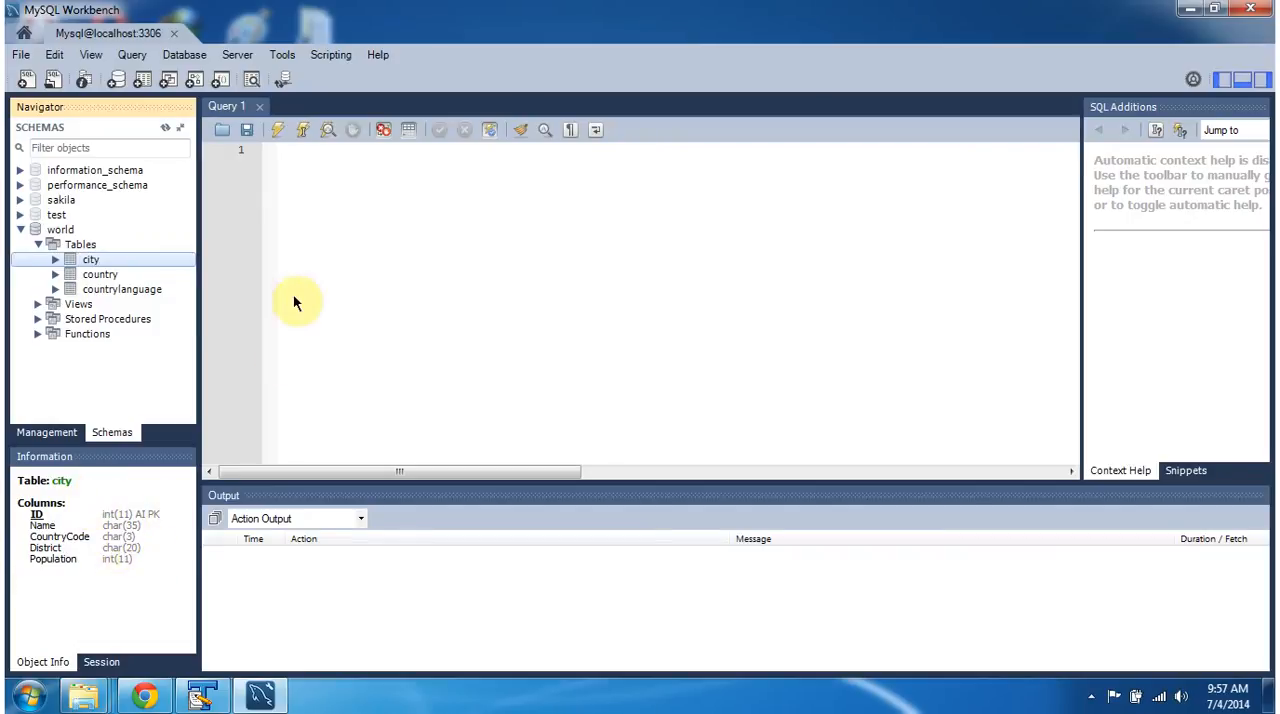
mouse_move(119, 273)
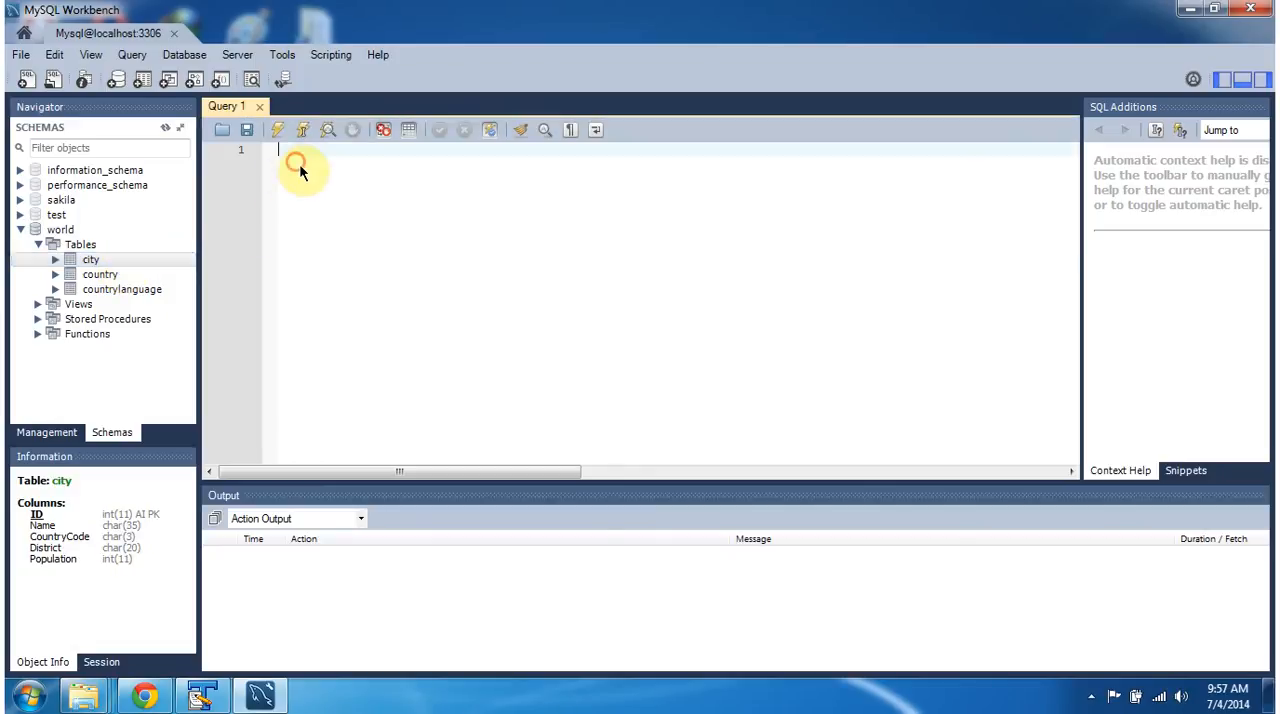
Write 'use world;' in the SQL editor and run it
text(u)
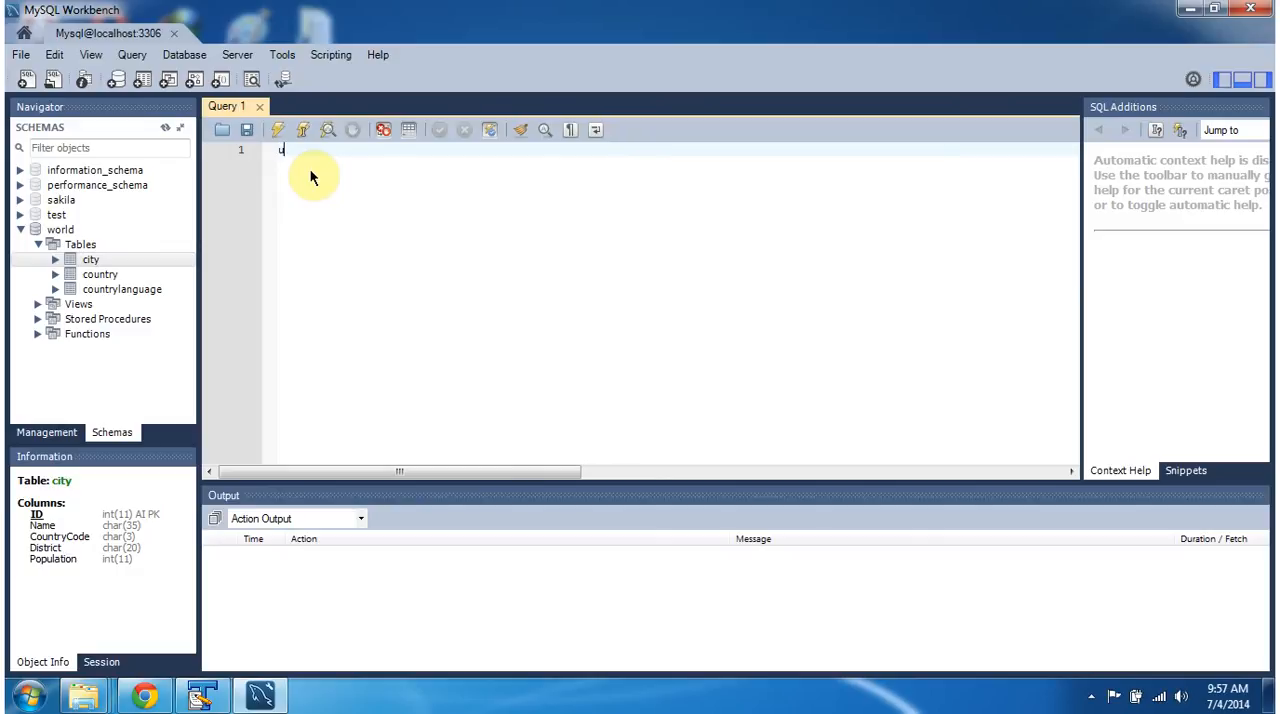
text(se w)
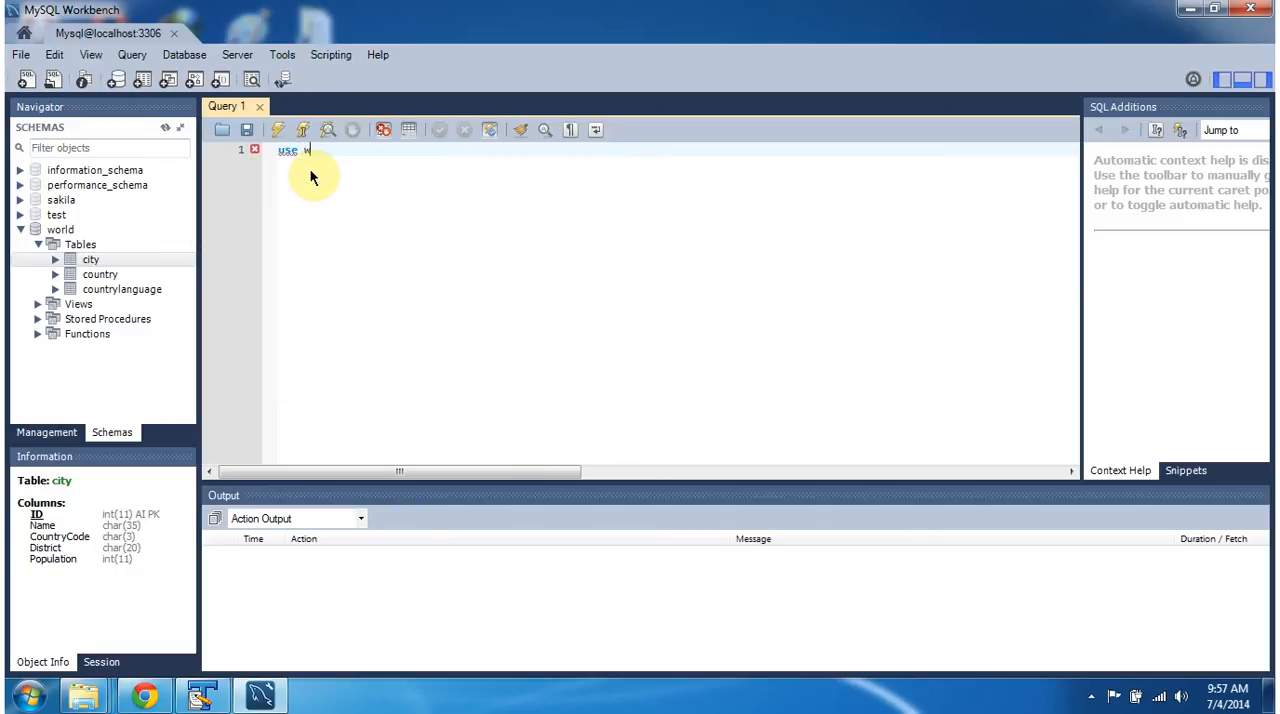
text(orld)
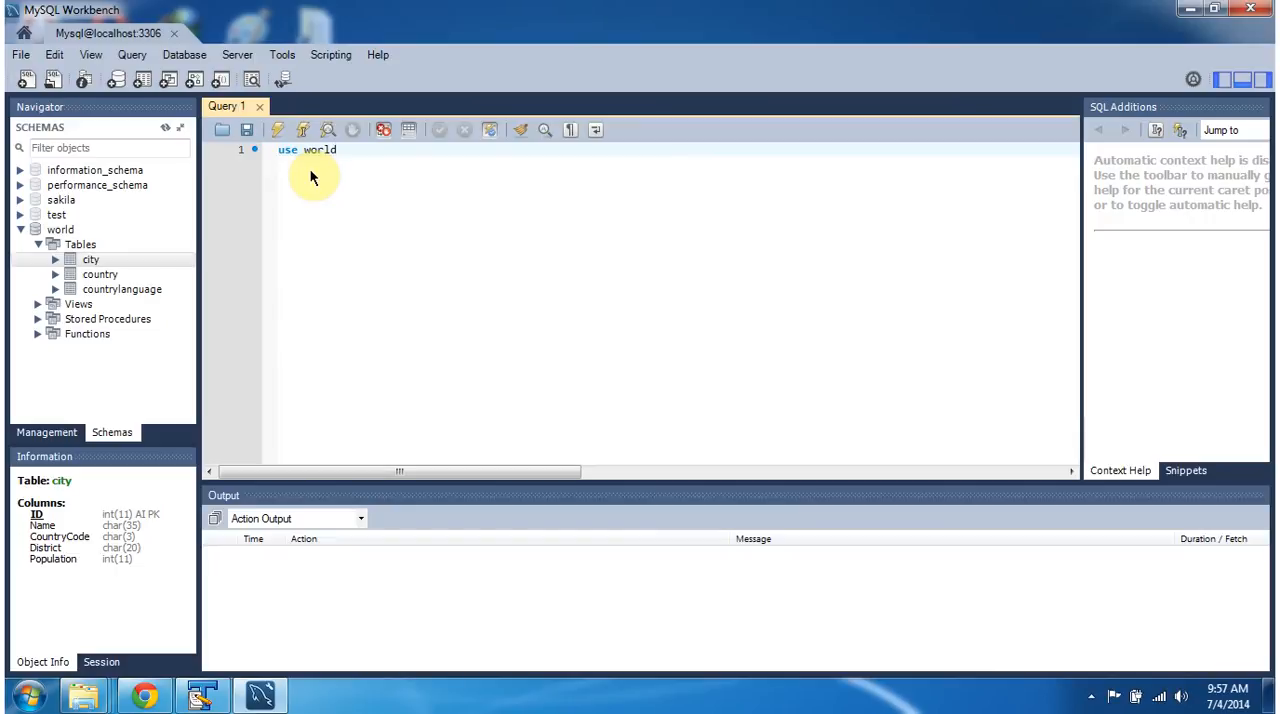
click(338, 149)
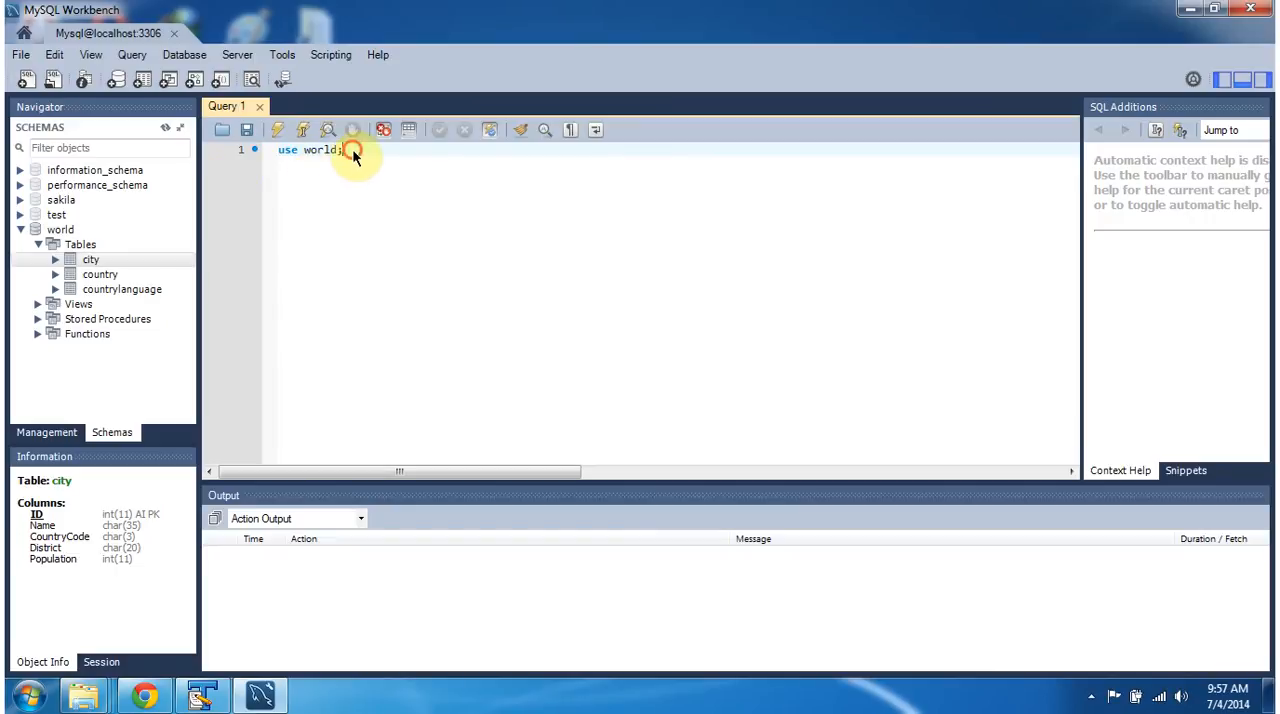
click(277, 129)
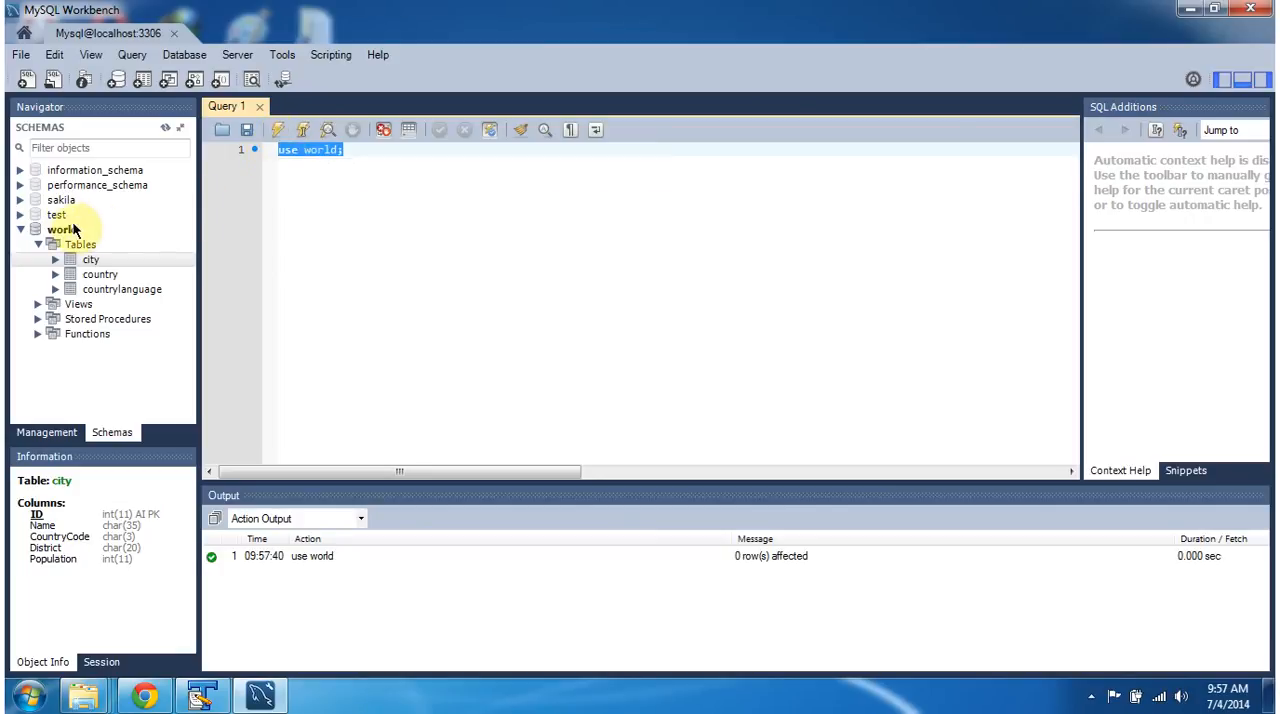
Add 'select * from city' on a new line and select that query line
click(342, 149)
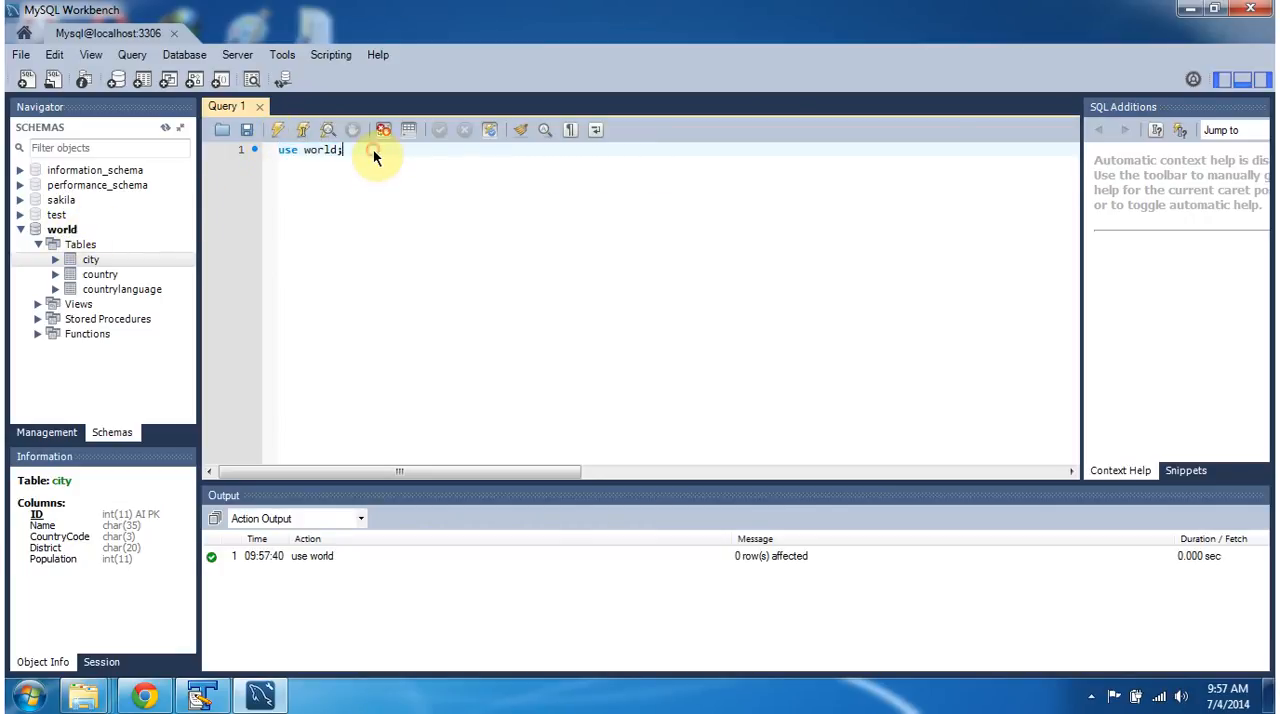
key(Return)
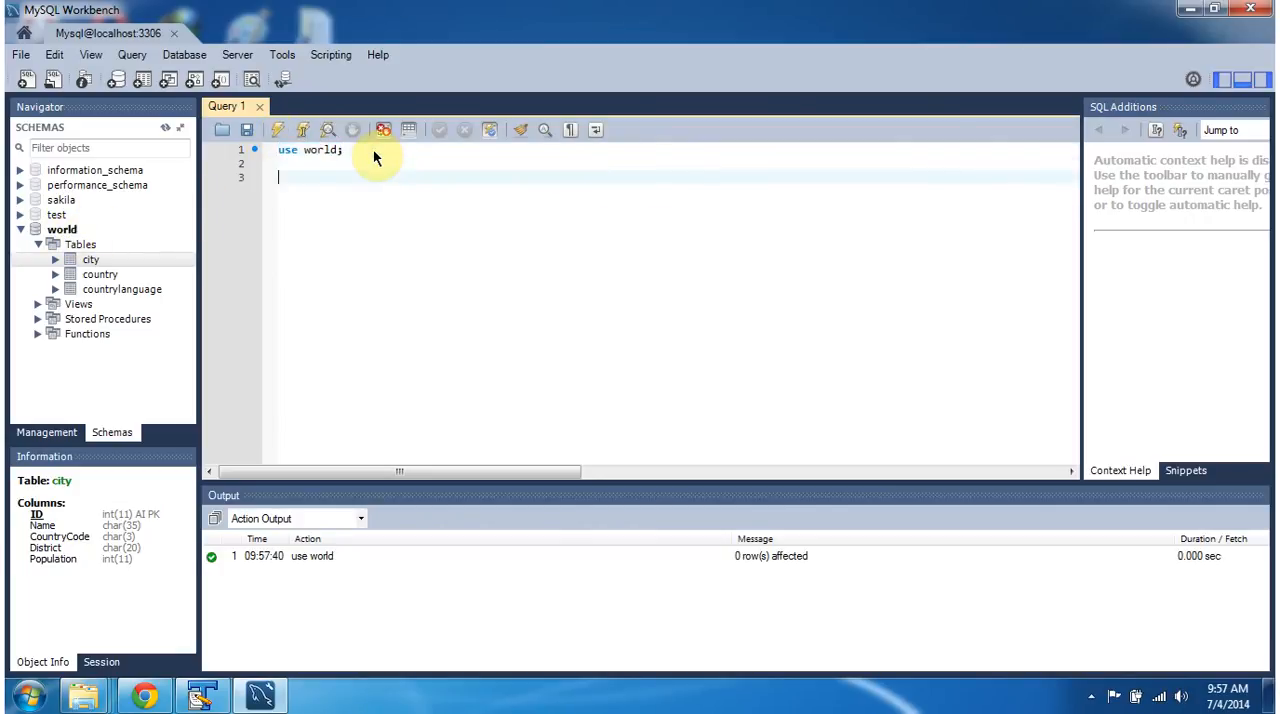
text(select)
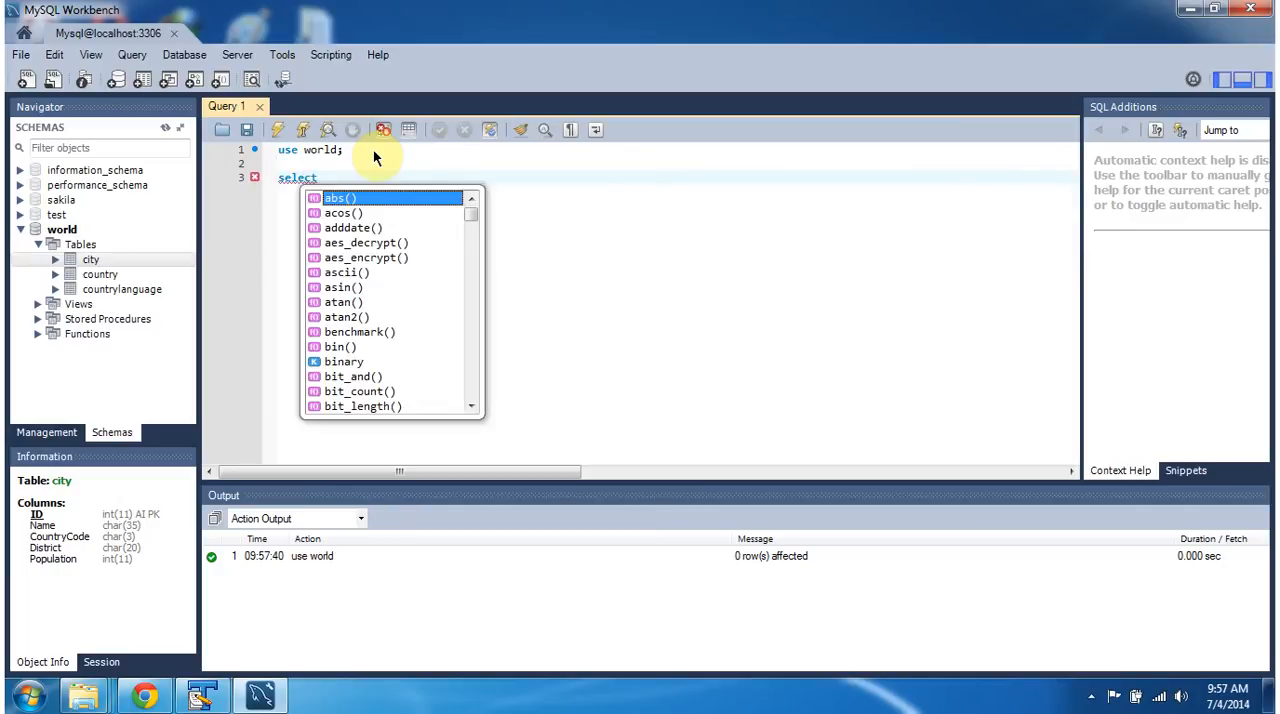
text(* from city)
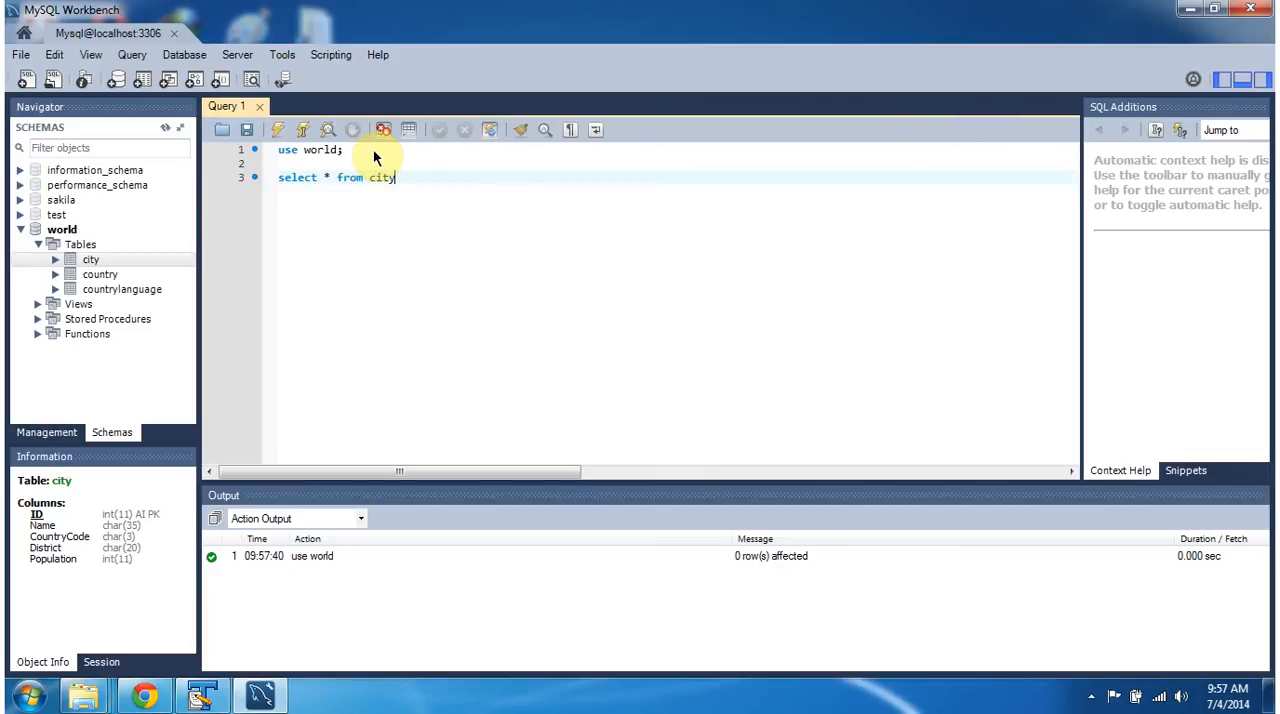
triple_click(340, 177)
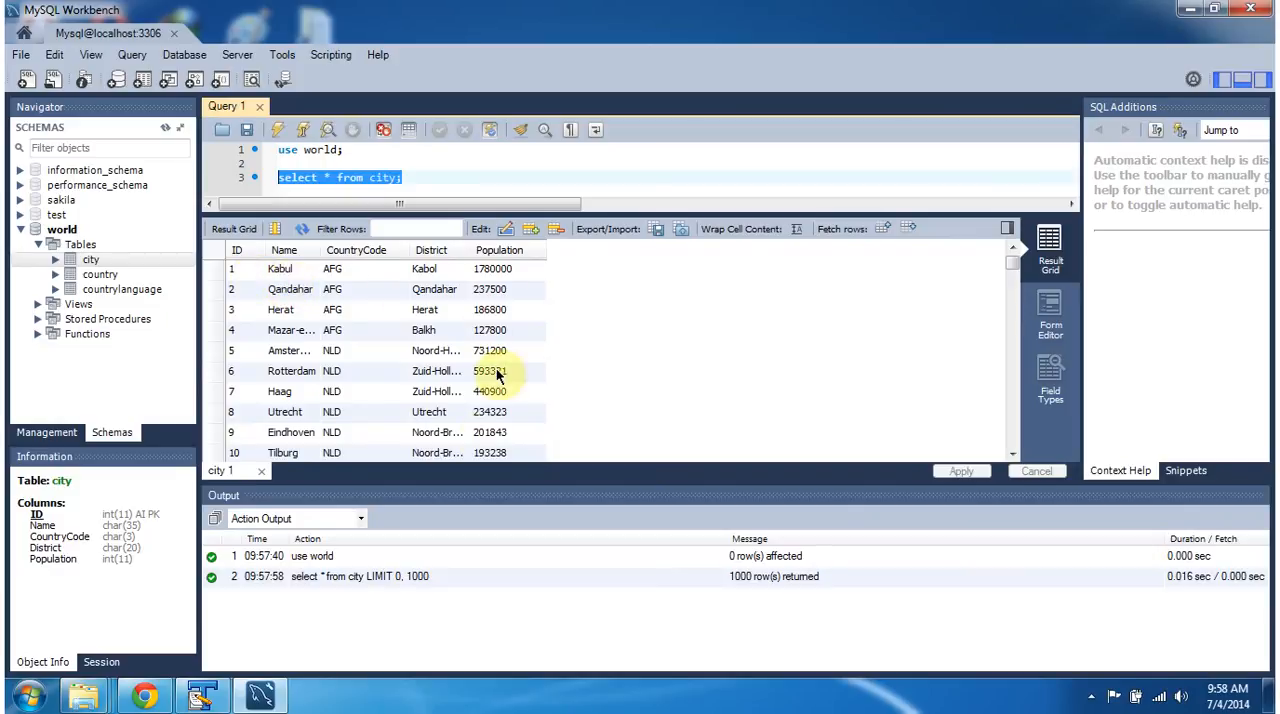
mouse_move(243, 278)
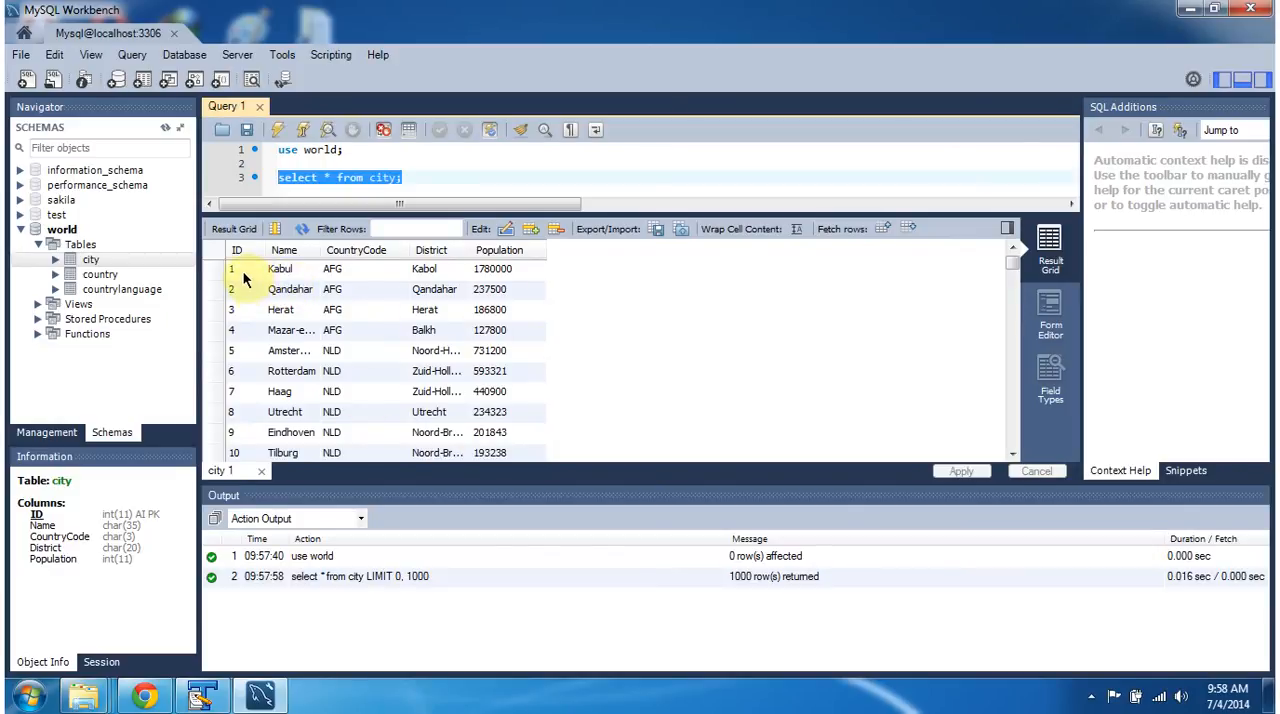
mouse_move(425, 268)
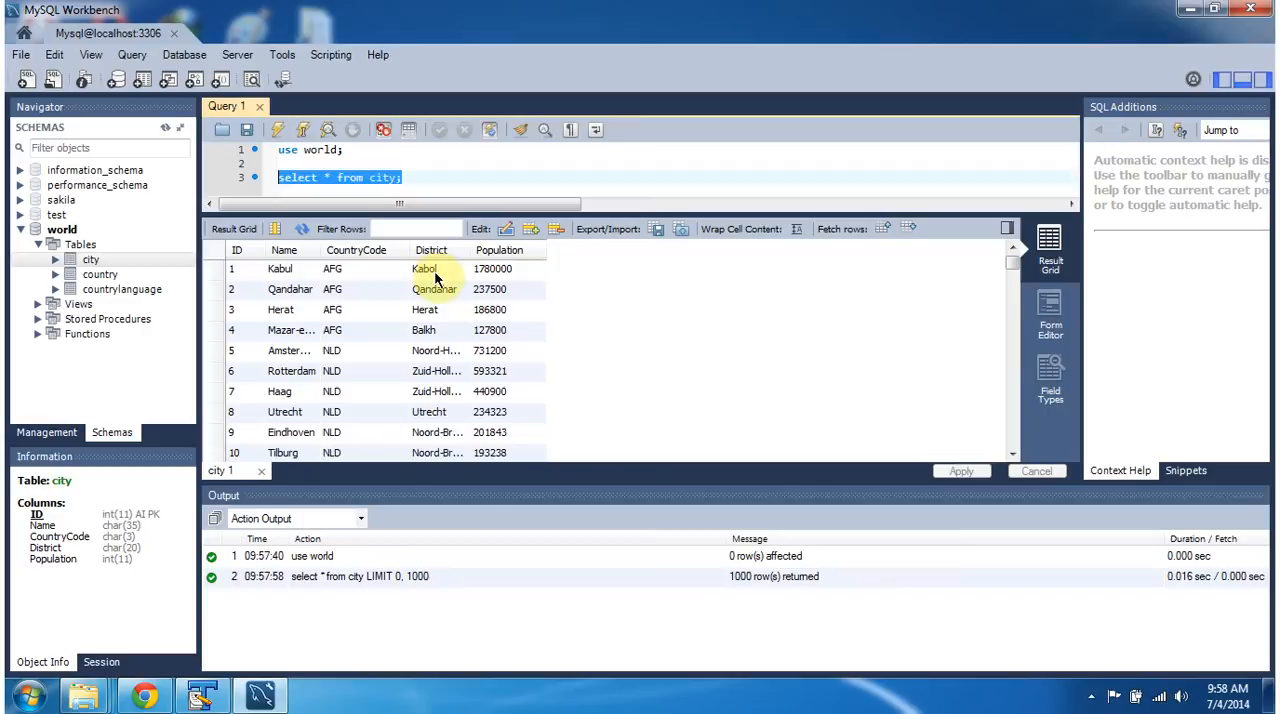
mouse_move(1008, 270)
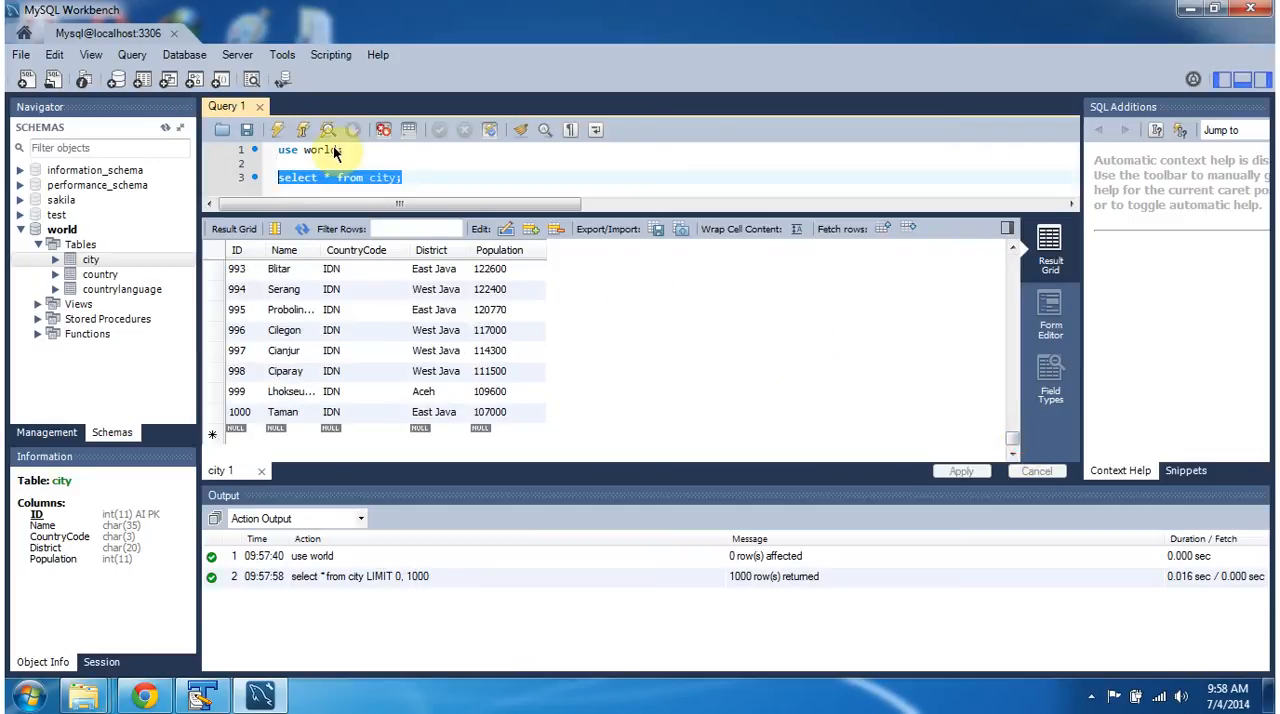
Execute the statements so 1000 city rows fill the results grid
click(277, 130)
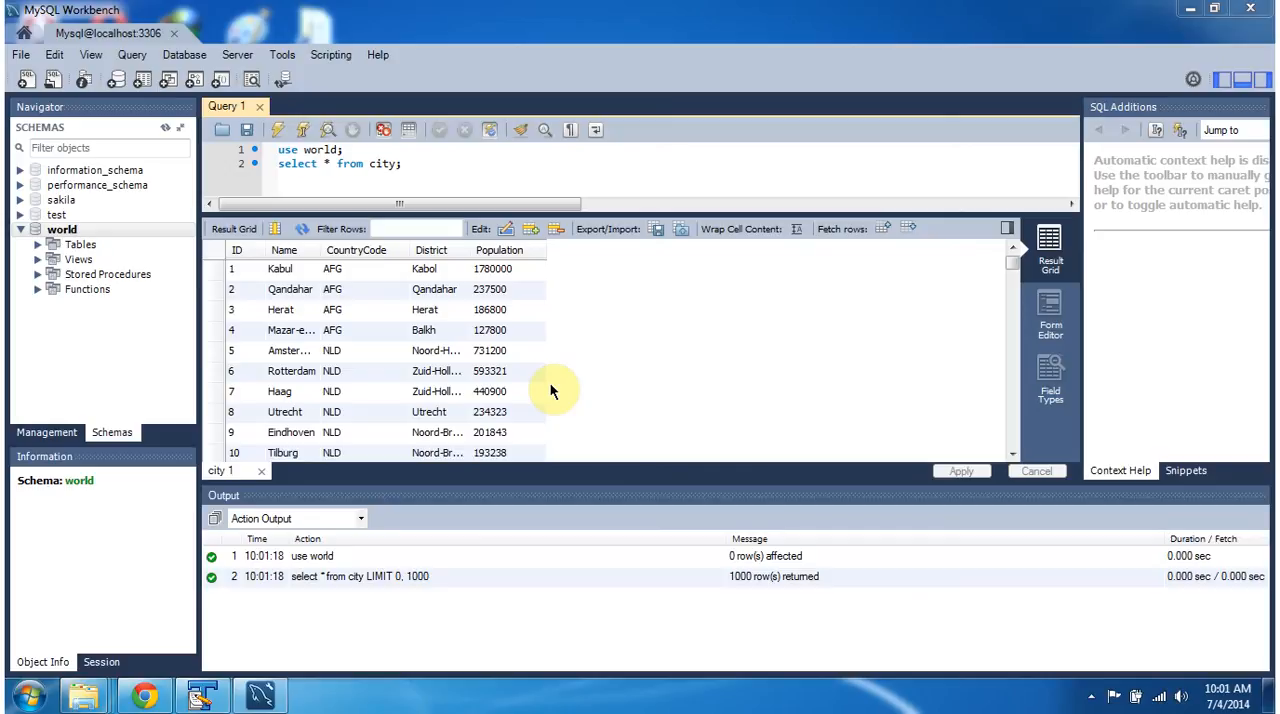
mouse_move(175, 40)
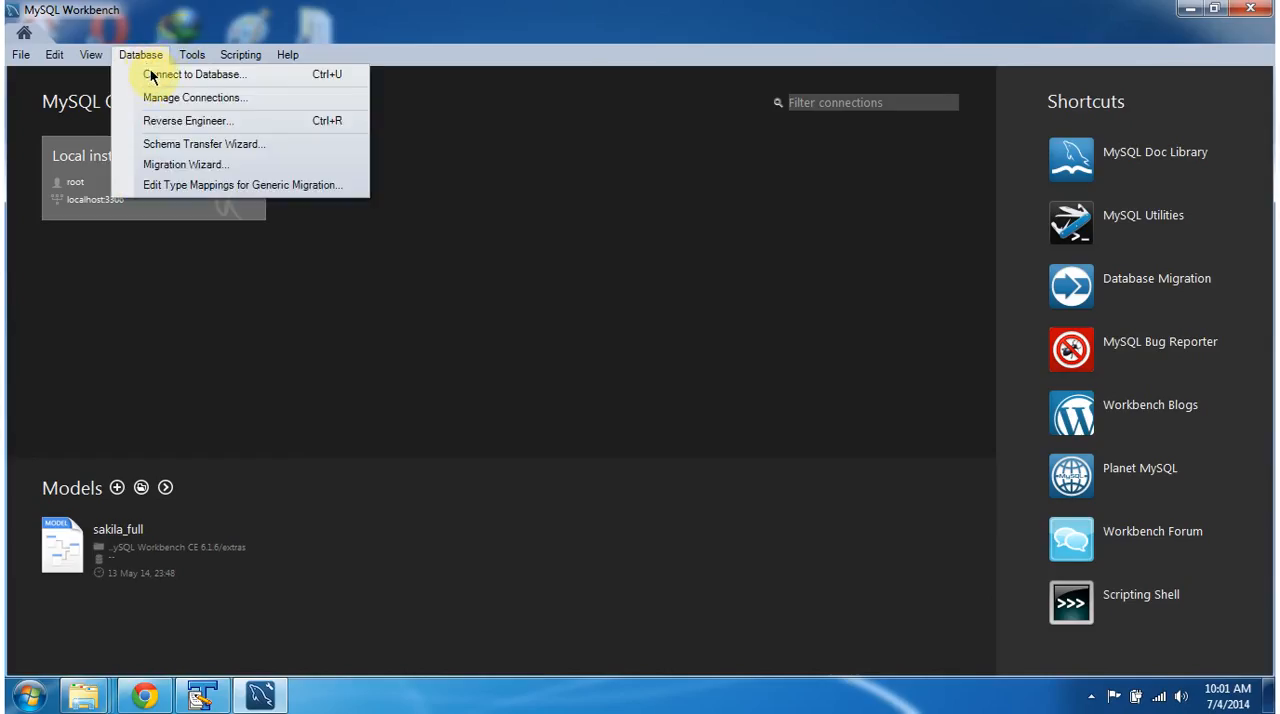
Reconnect to localhost as root with the password stored and 'world' as default schema
click(196, 74)
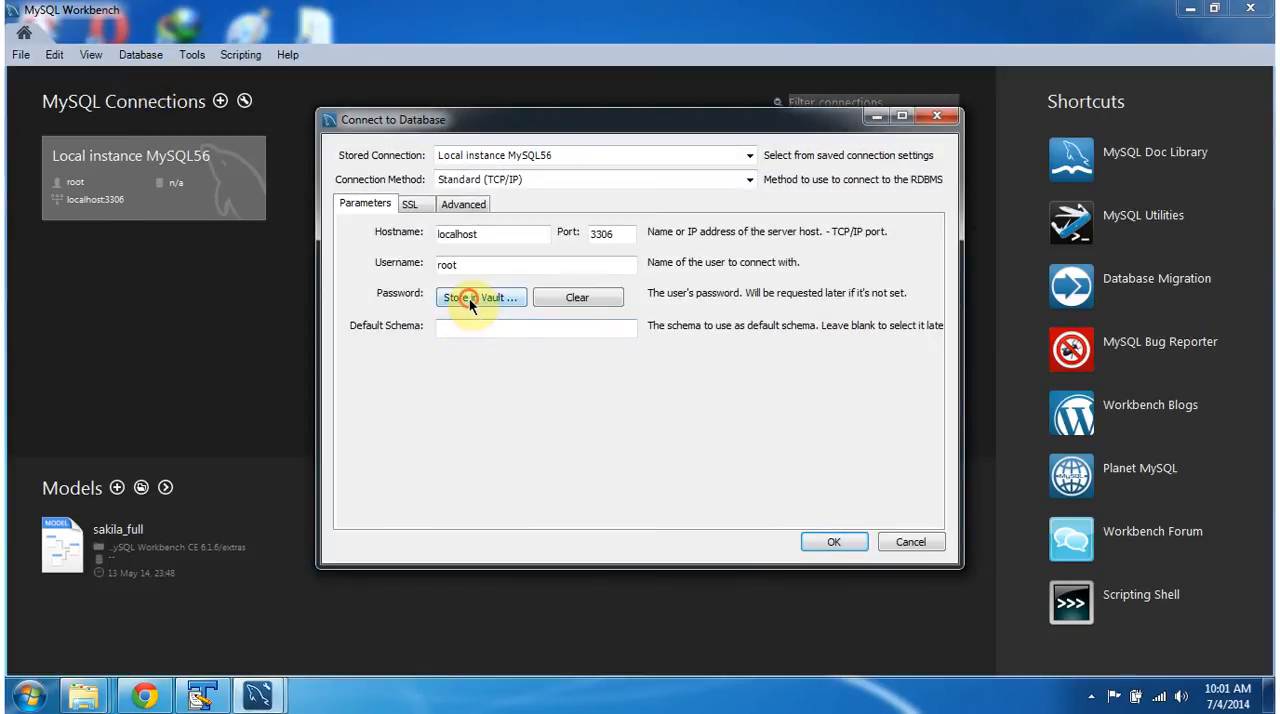
click(480, 297)
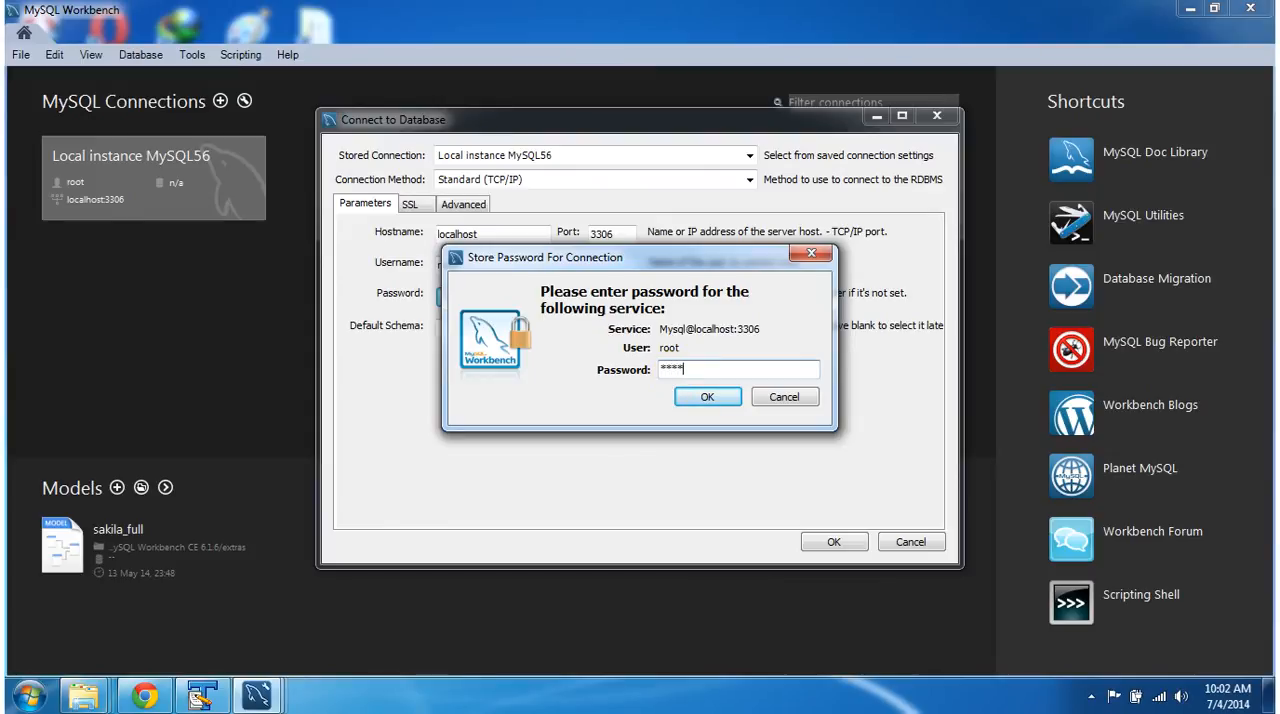
click(707, 396)
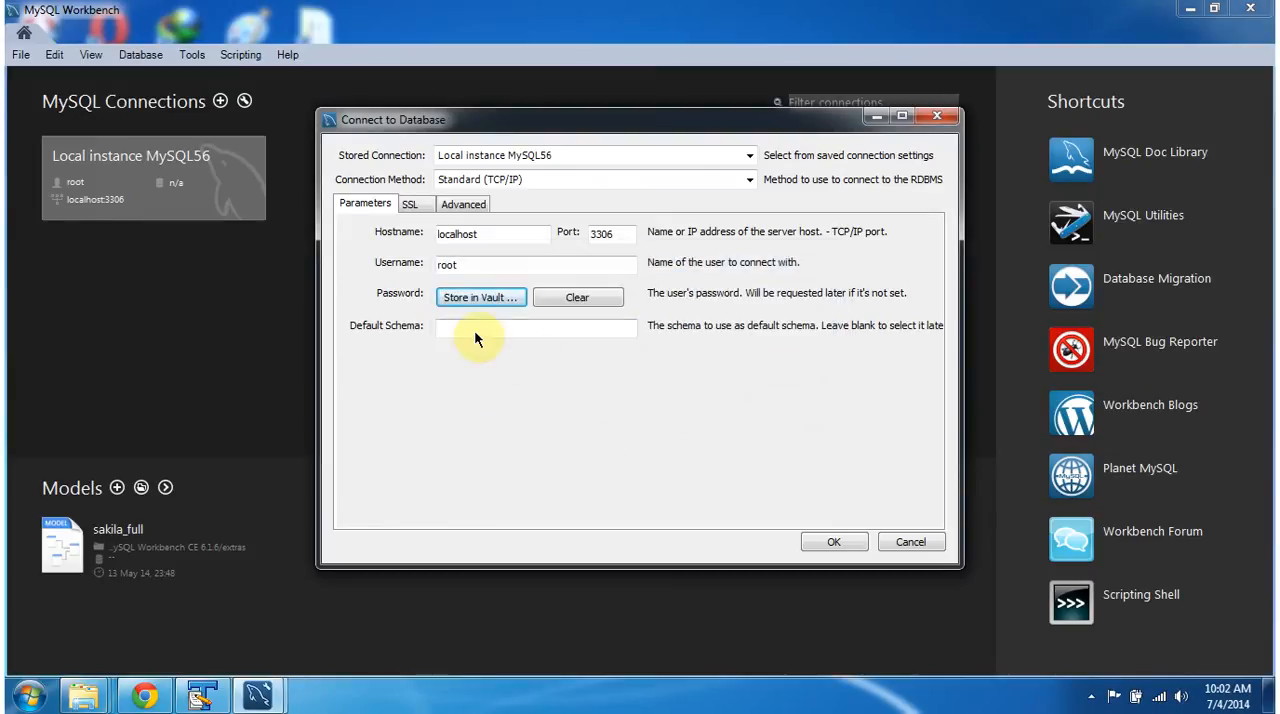
click(535, 328)
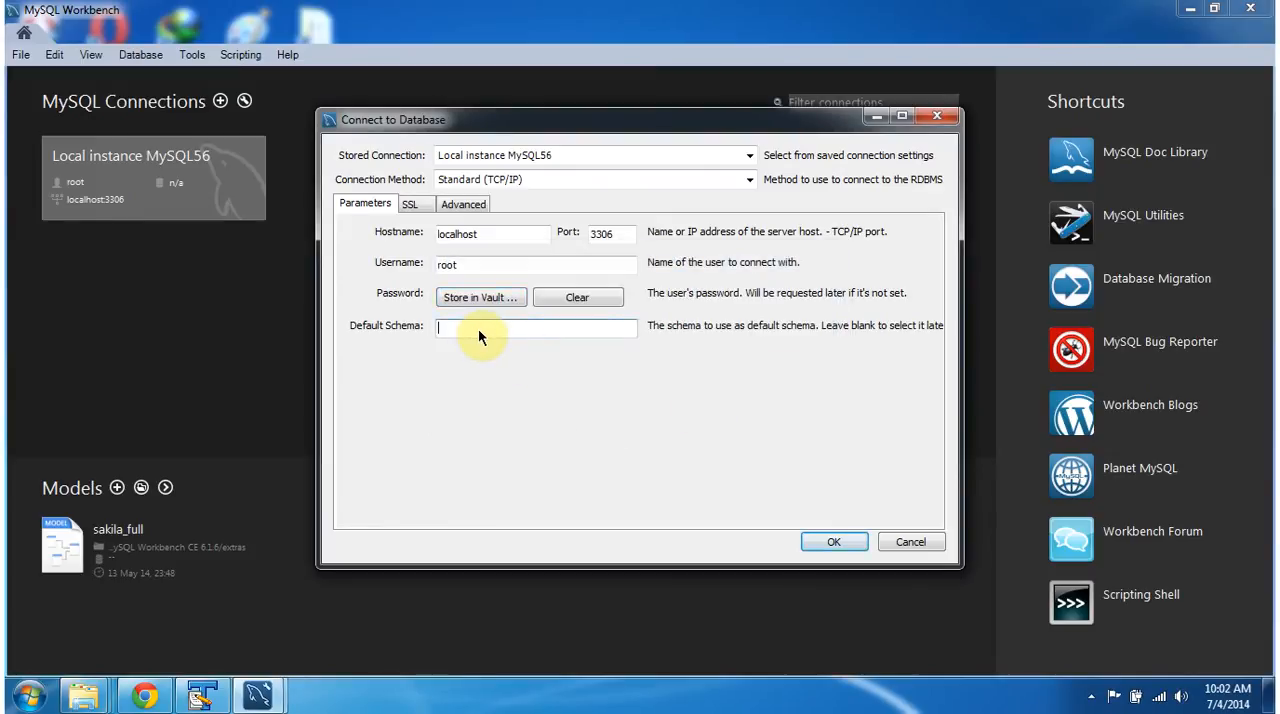
text(w)
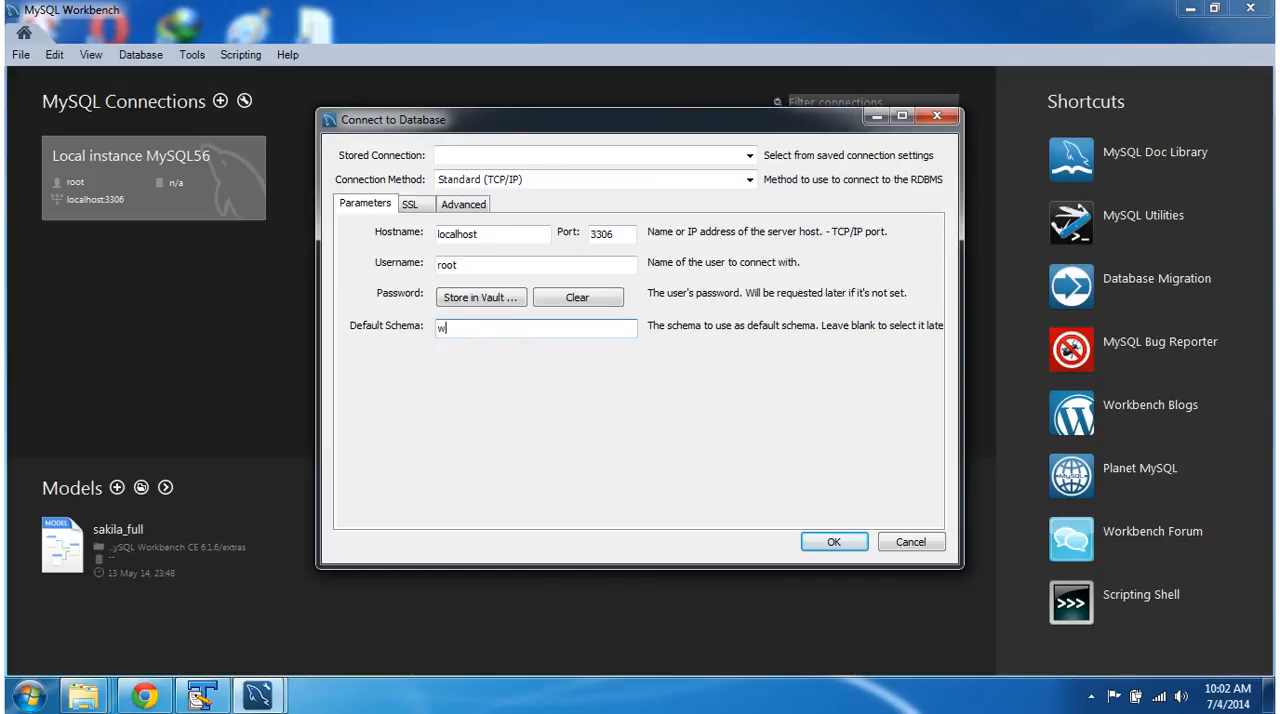
text(orld)
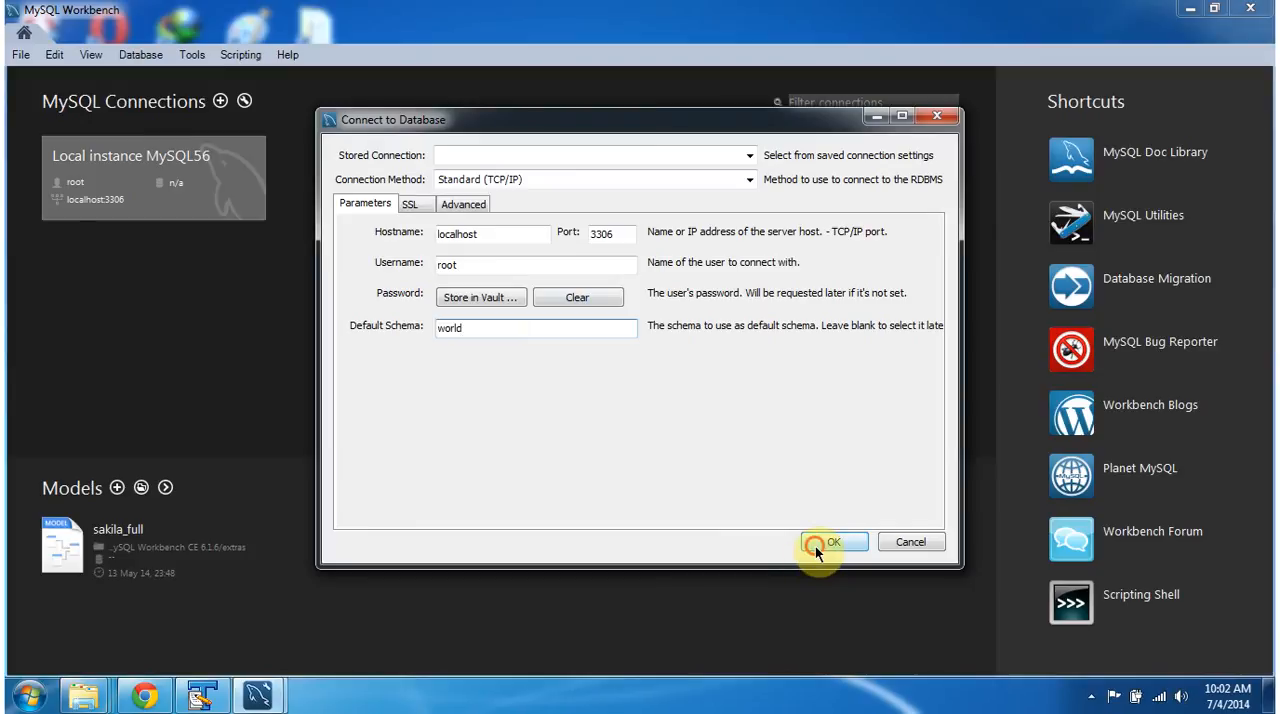
click(833, 541)
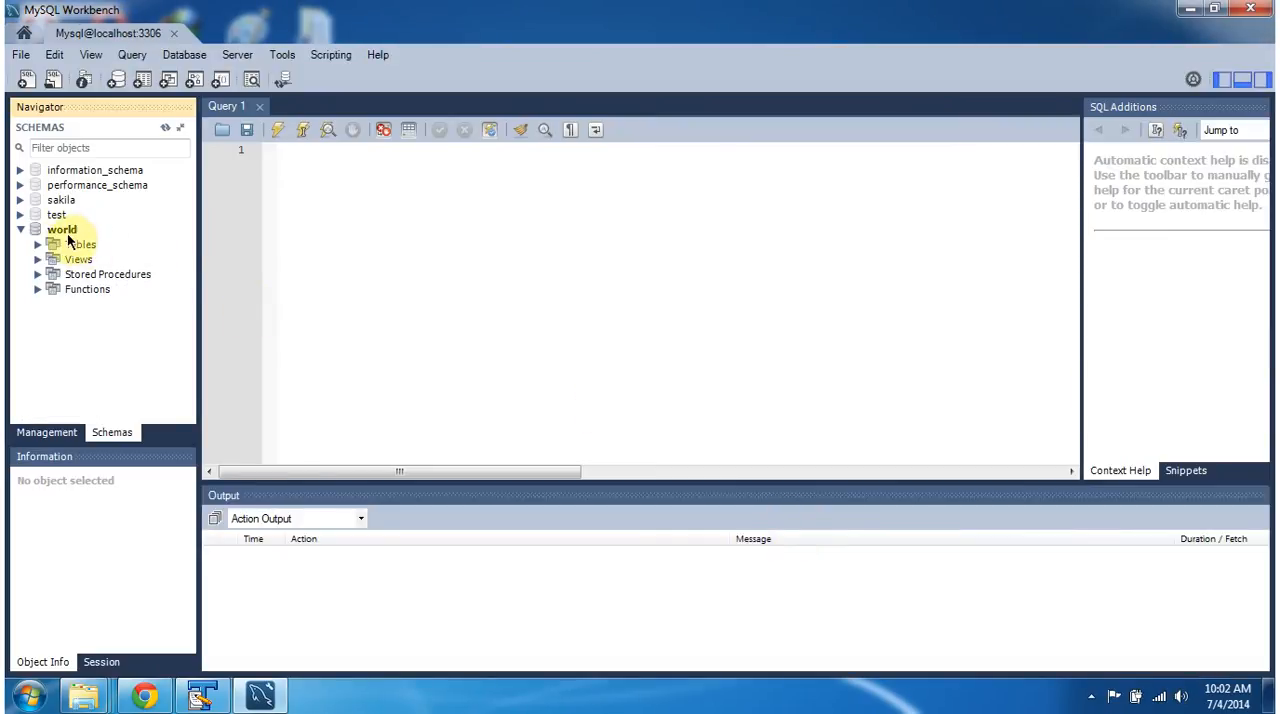
mouse_move(328, 200)
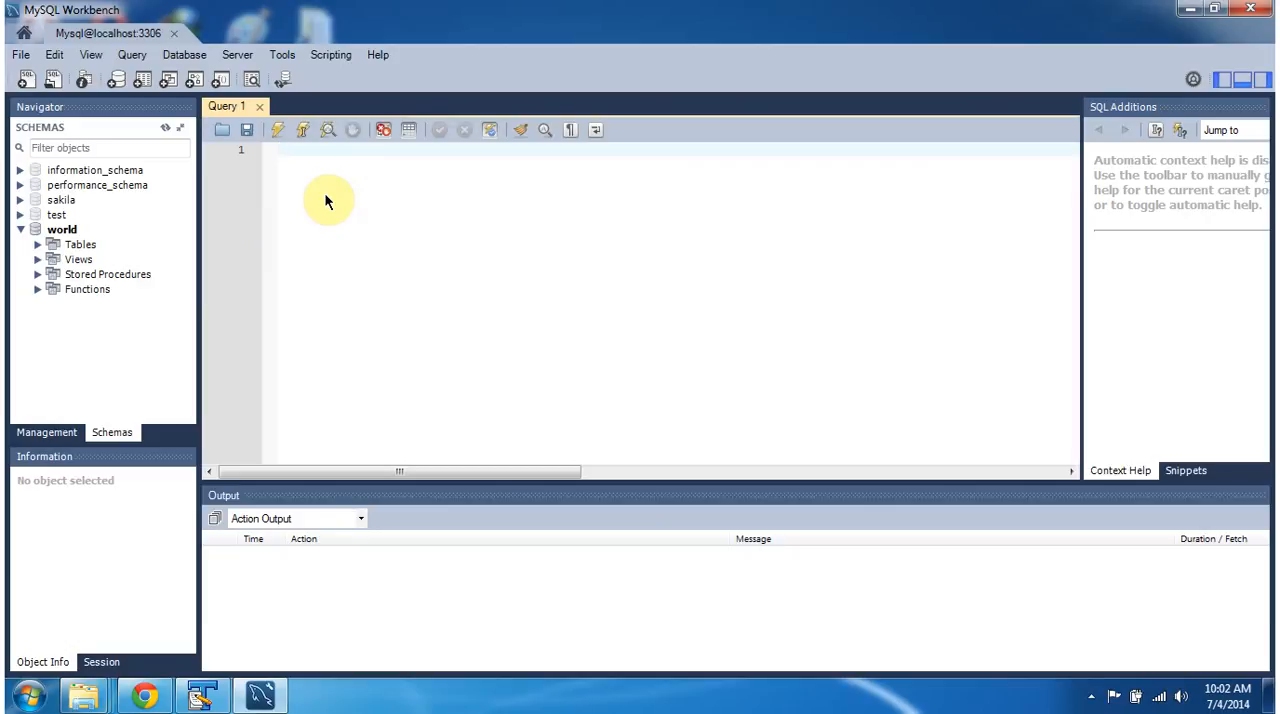
Write 'select * from city;' in the new editor and execute it, returning 1000 rows
text(seld)
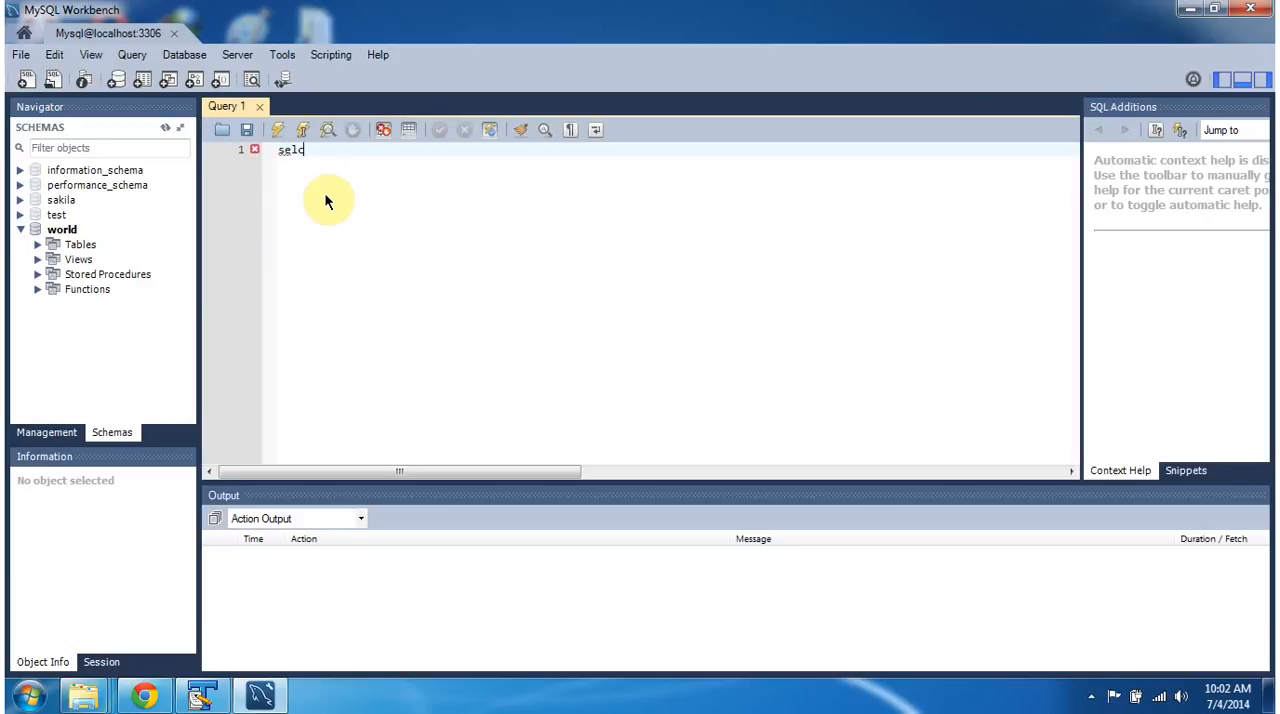
text(e)
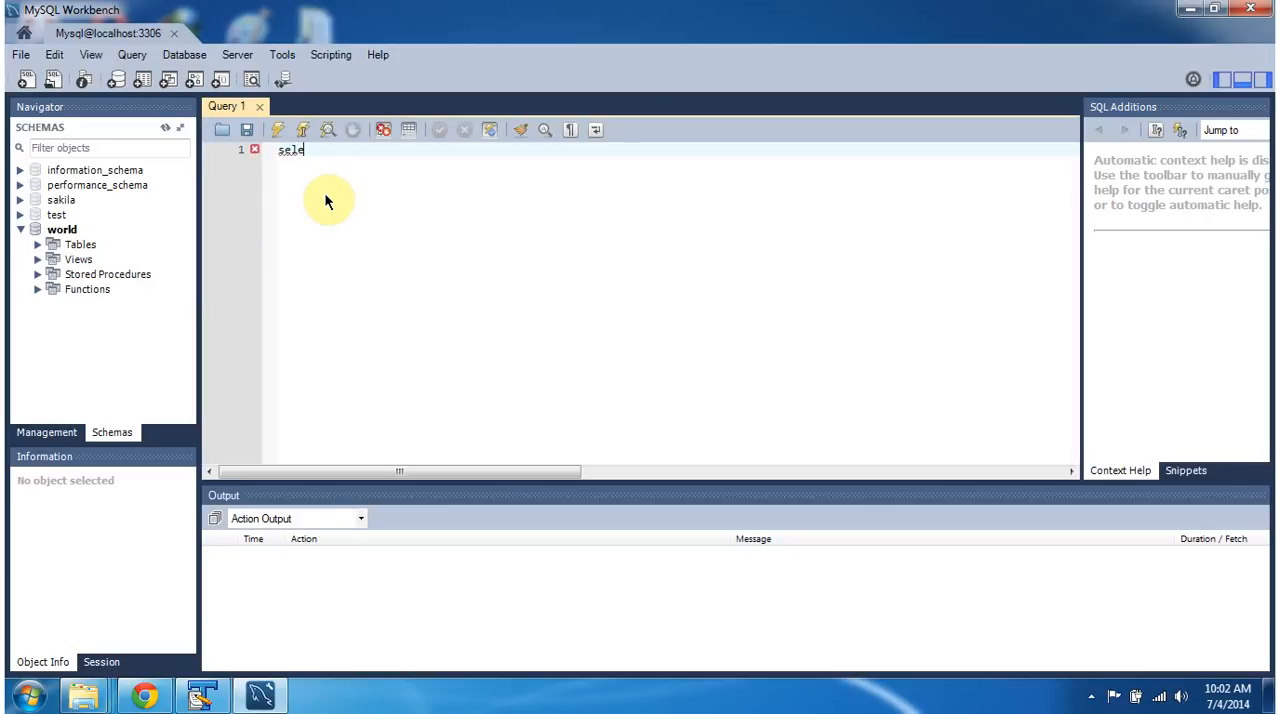
text(ct * from)
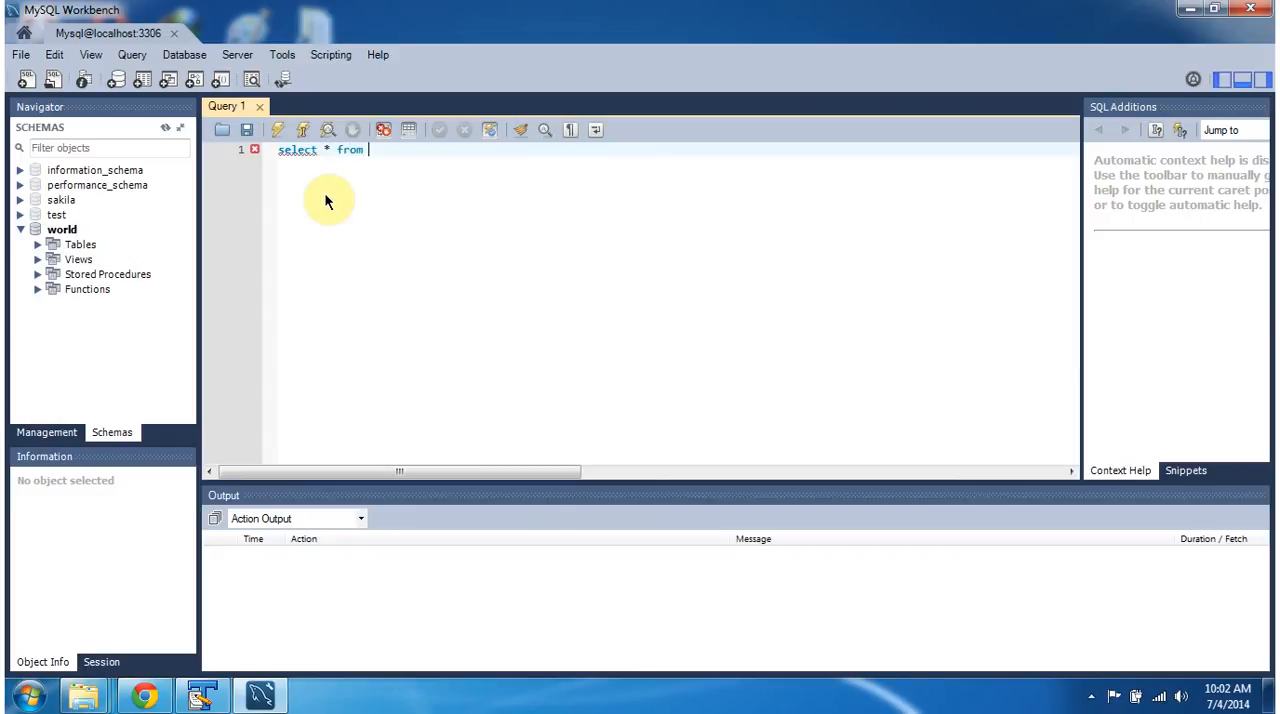
text(city;)
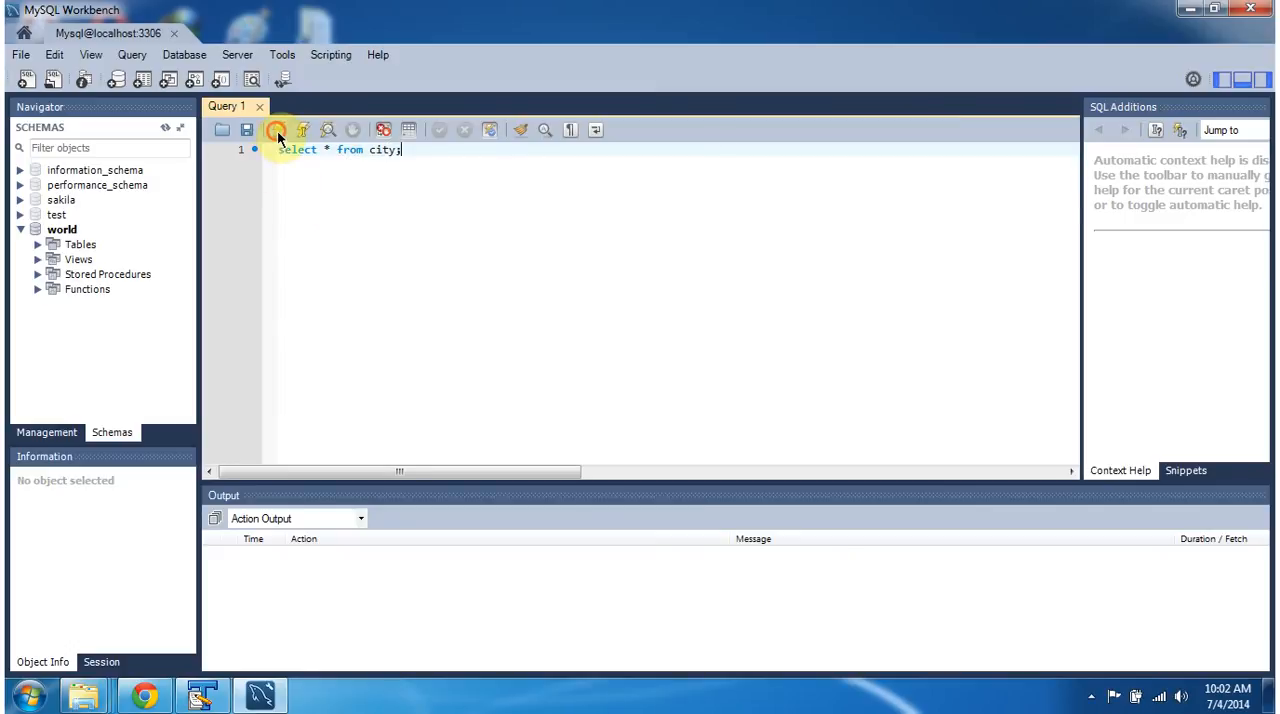
click(278, 130)
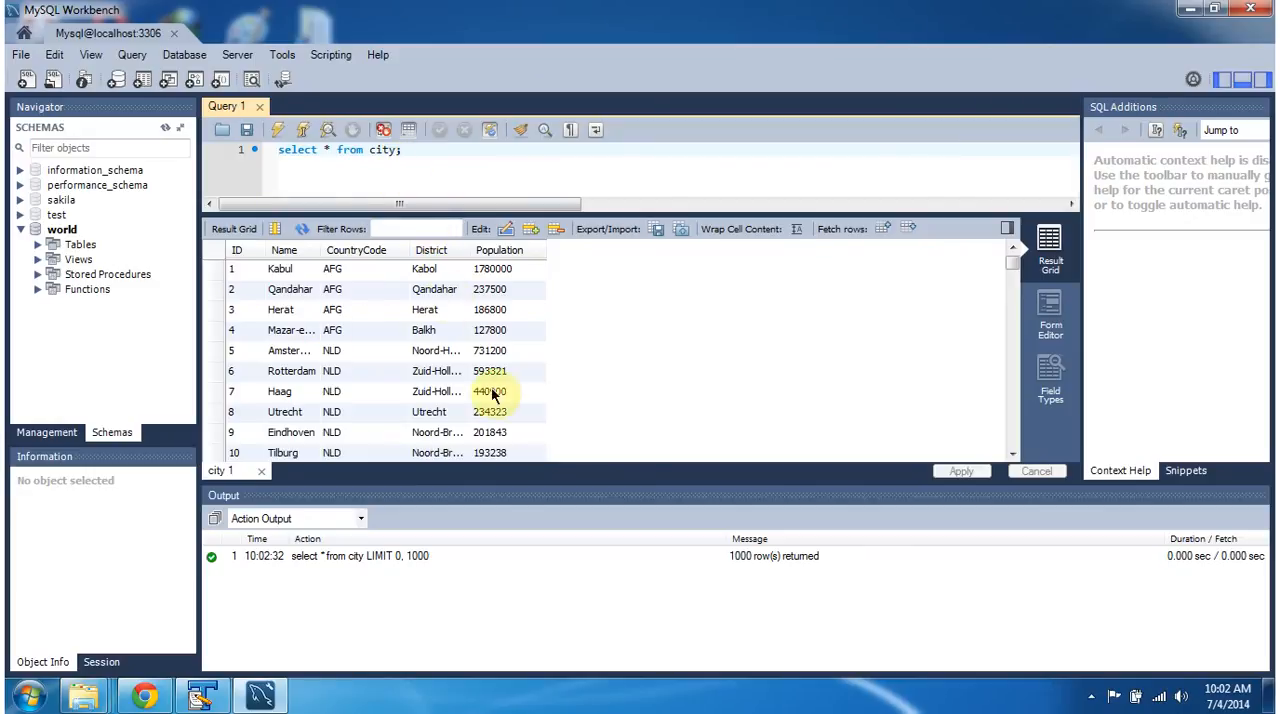
mouse_move(363, 432)
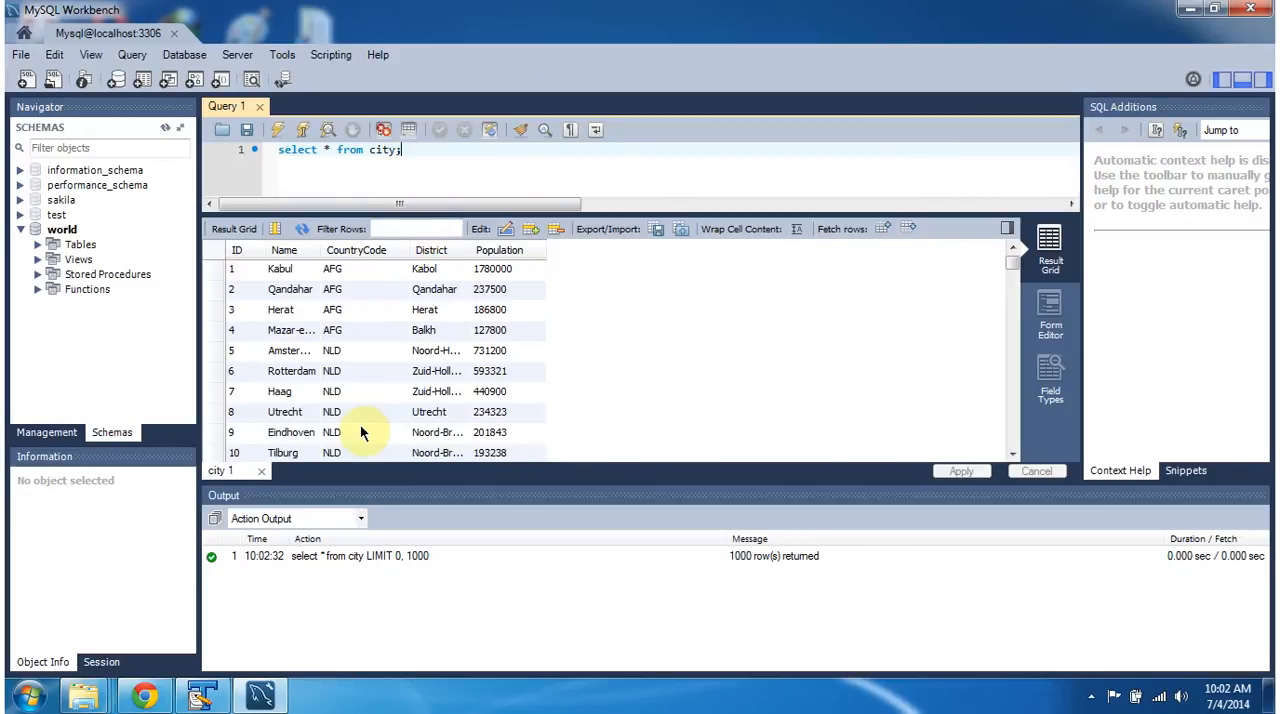
mouse_move(685, 472)
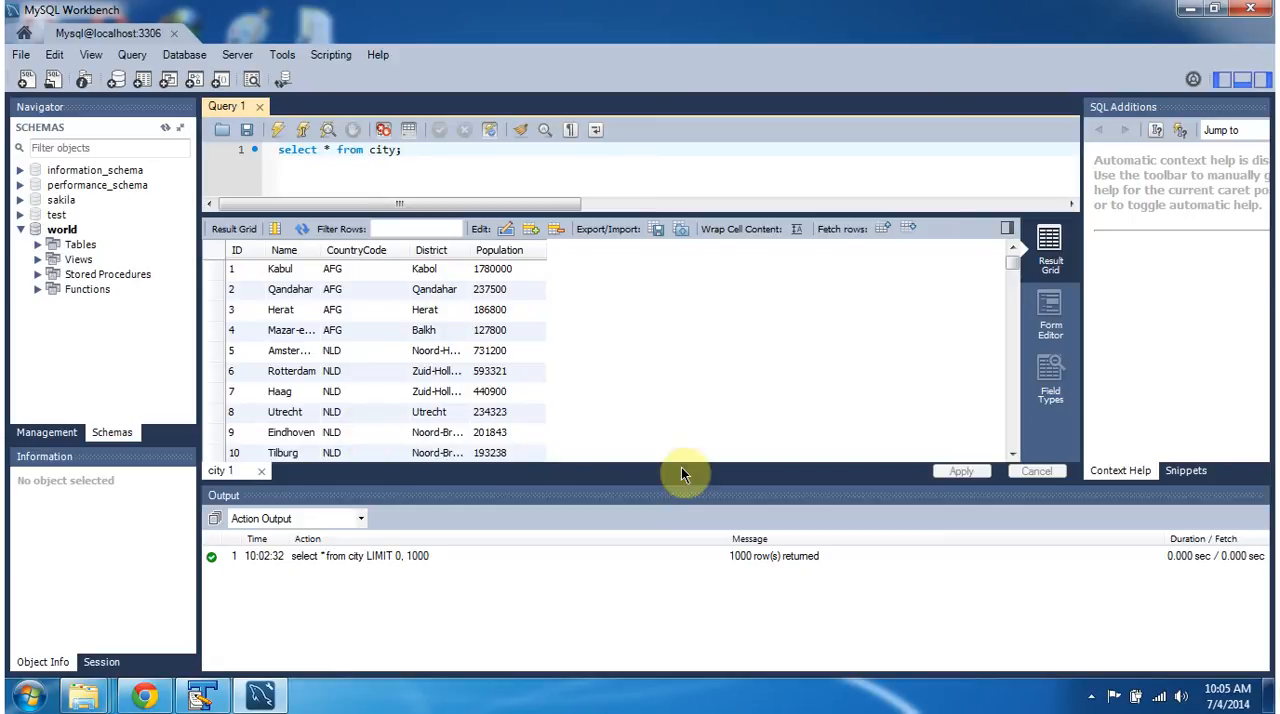
Review the results grid showing the 1000 returned city records
click(400, 149)
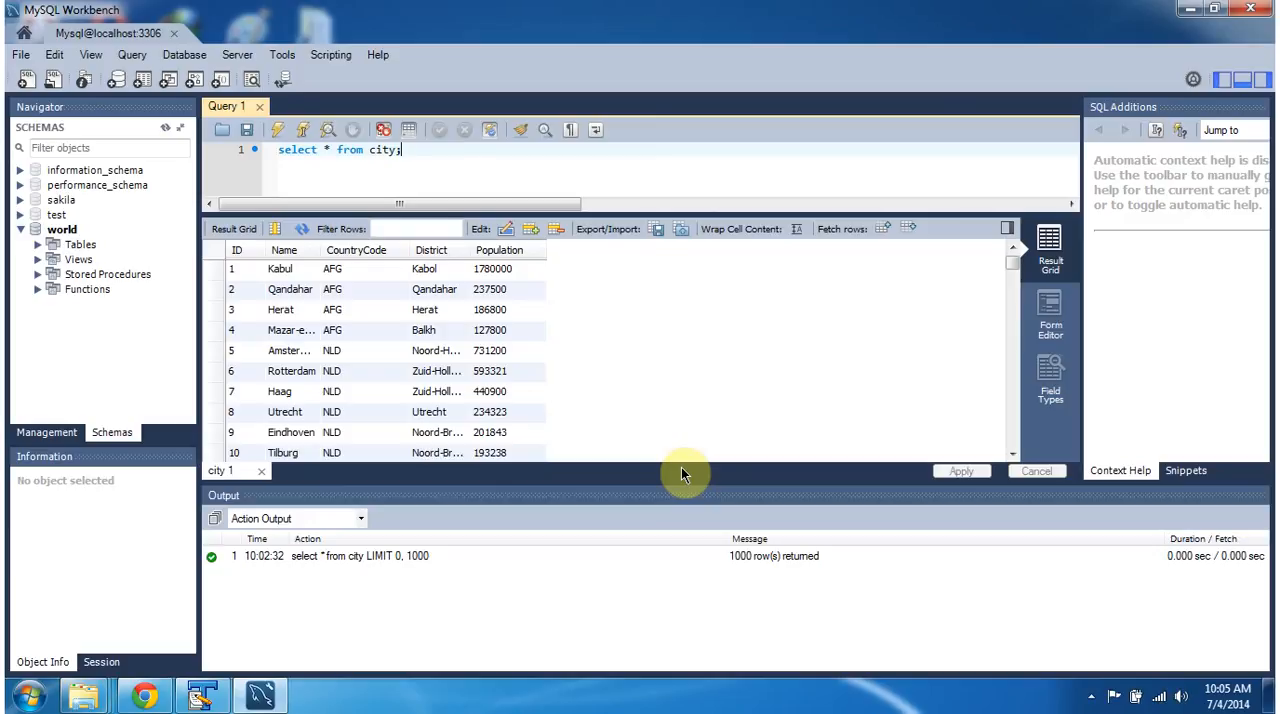